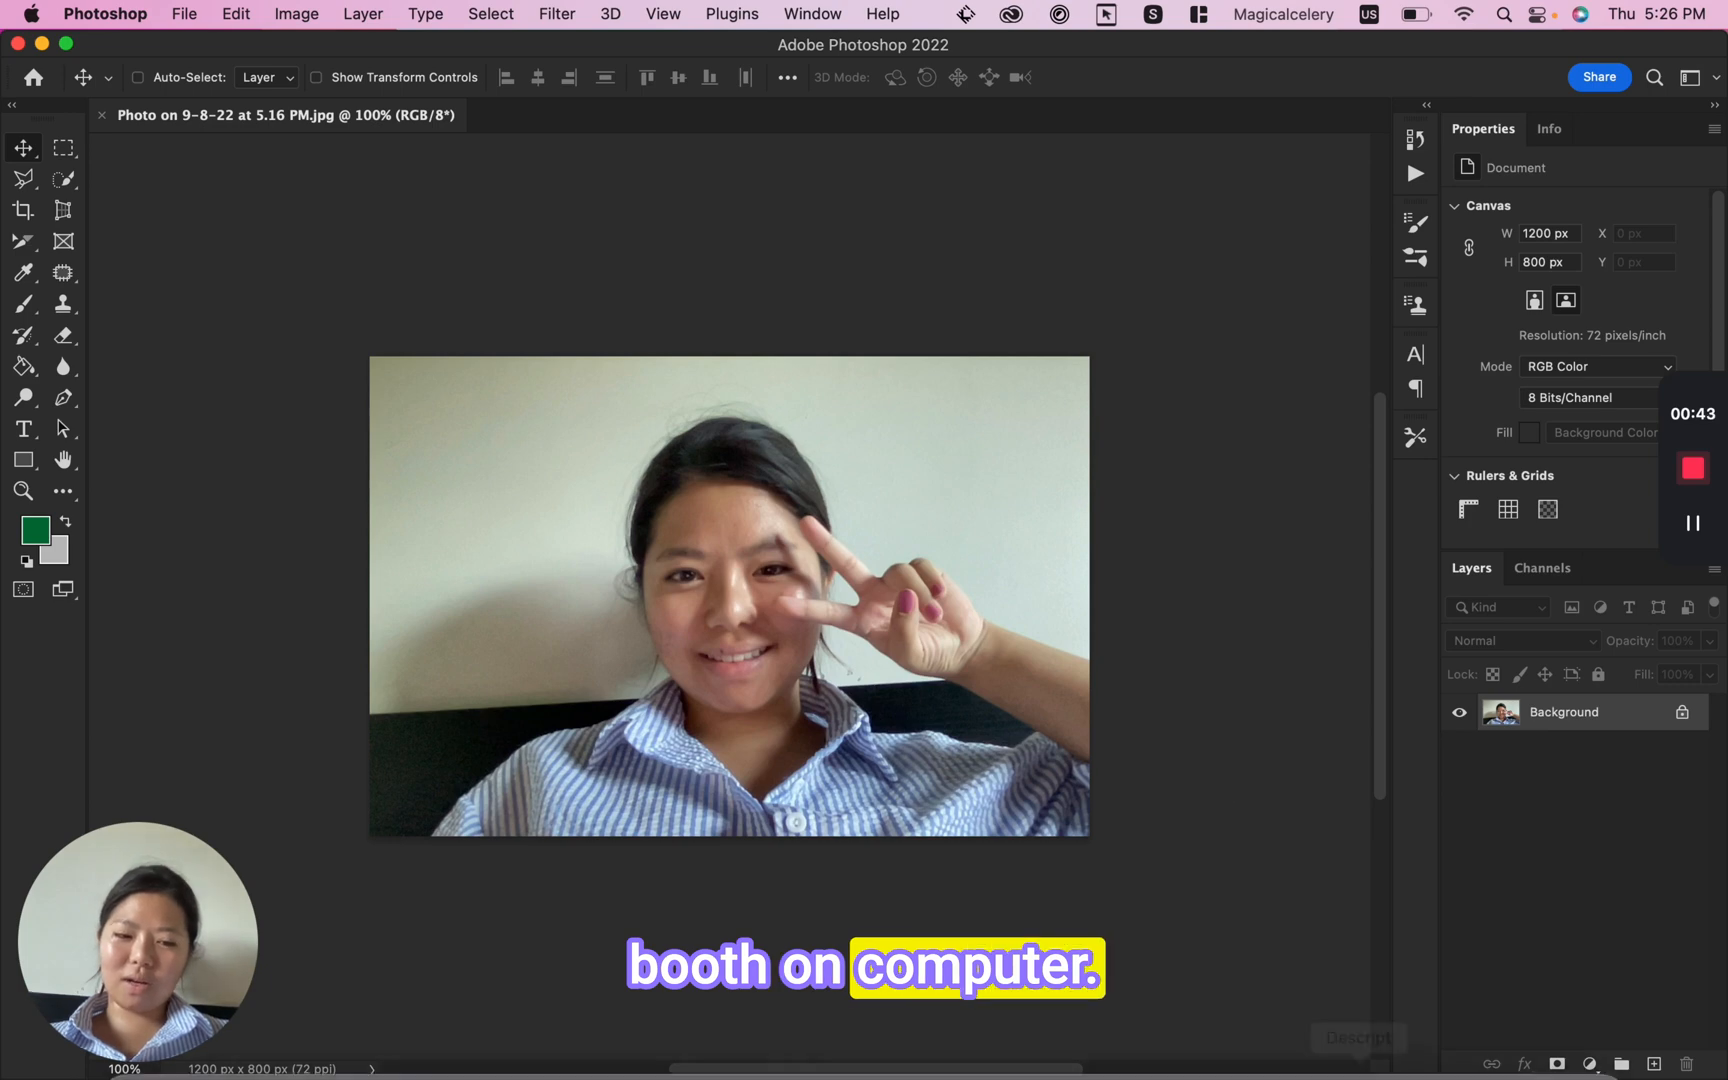
Open the Neural Filters workspace from the Filter menu for the selfie photo.
click(557, 14)
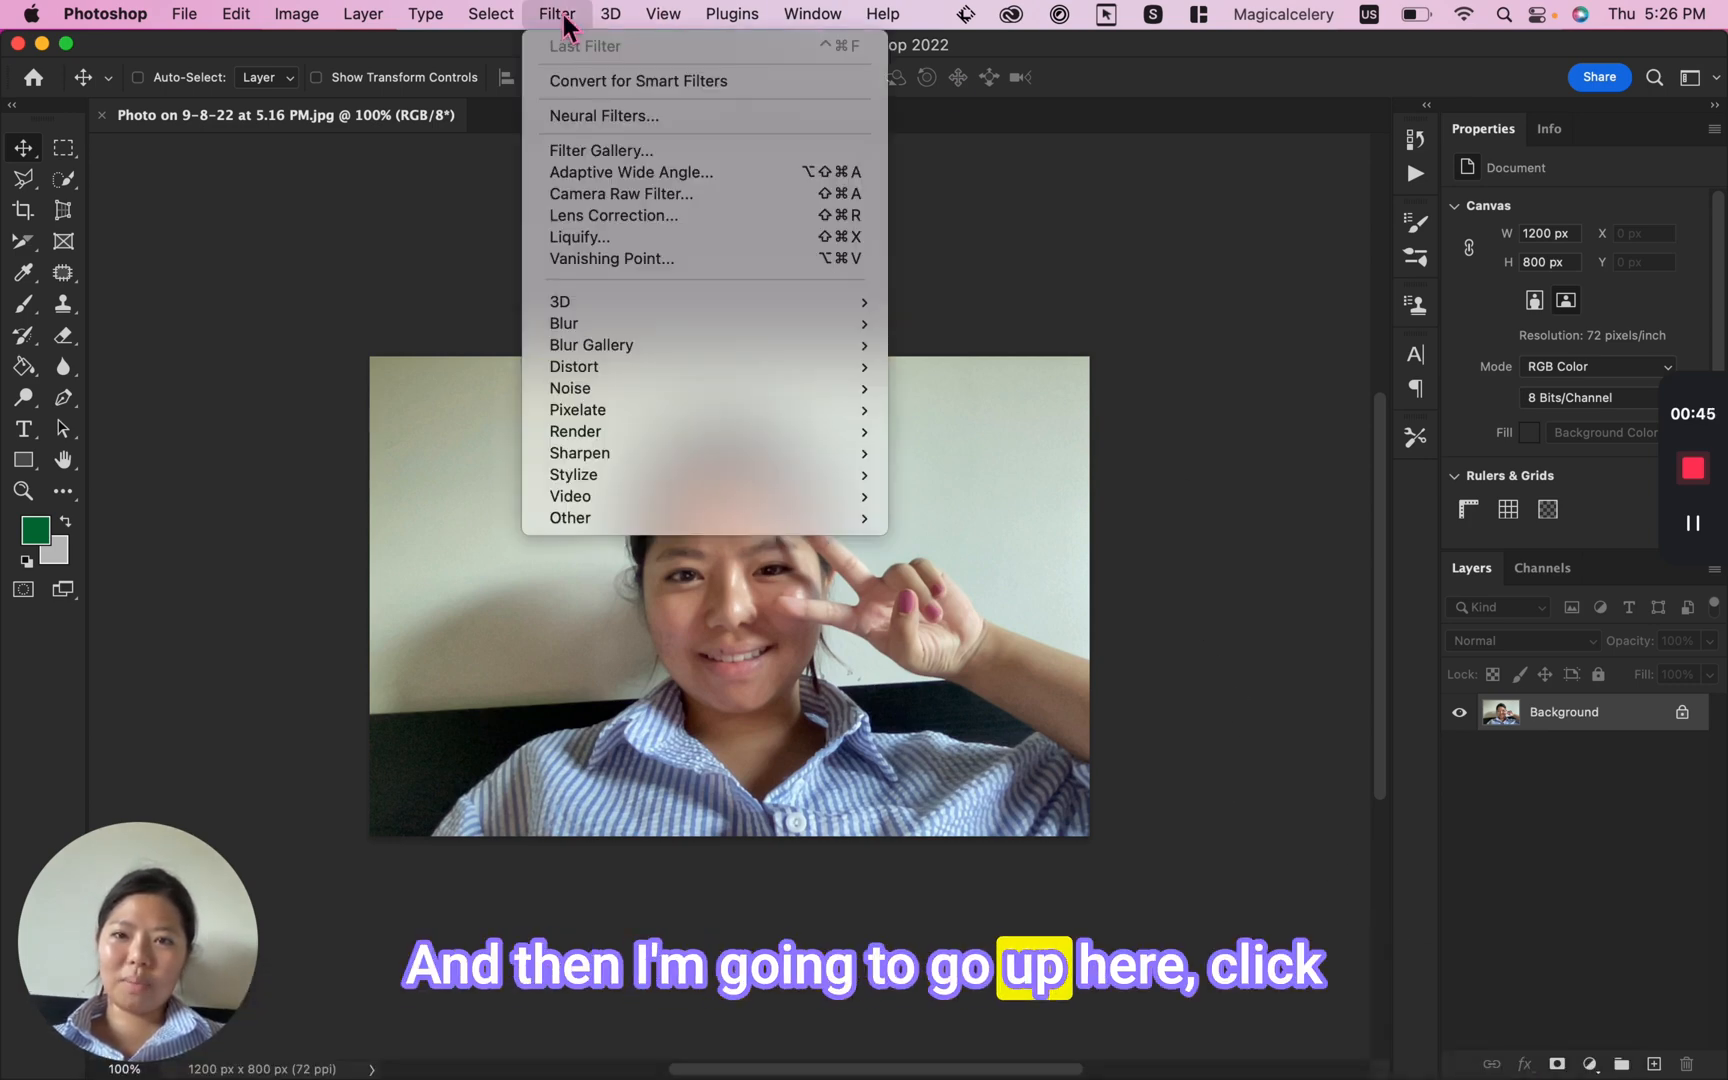
mouse_move(648, 116)
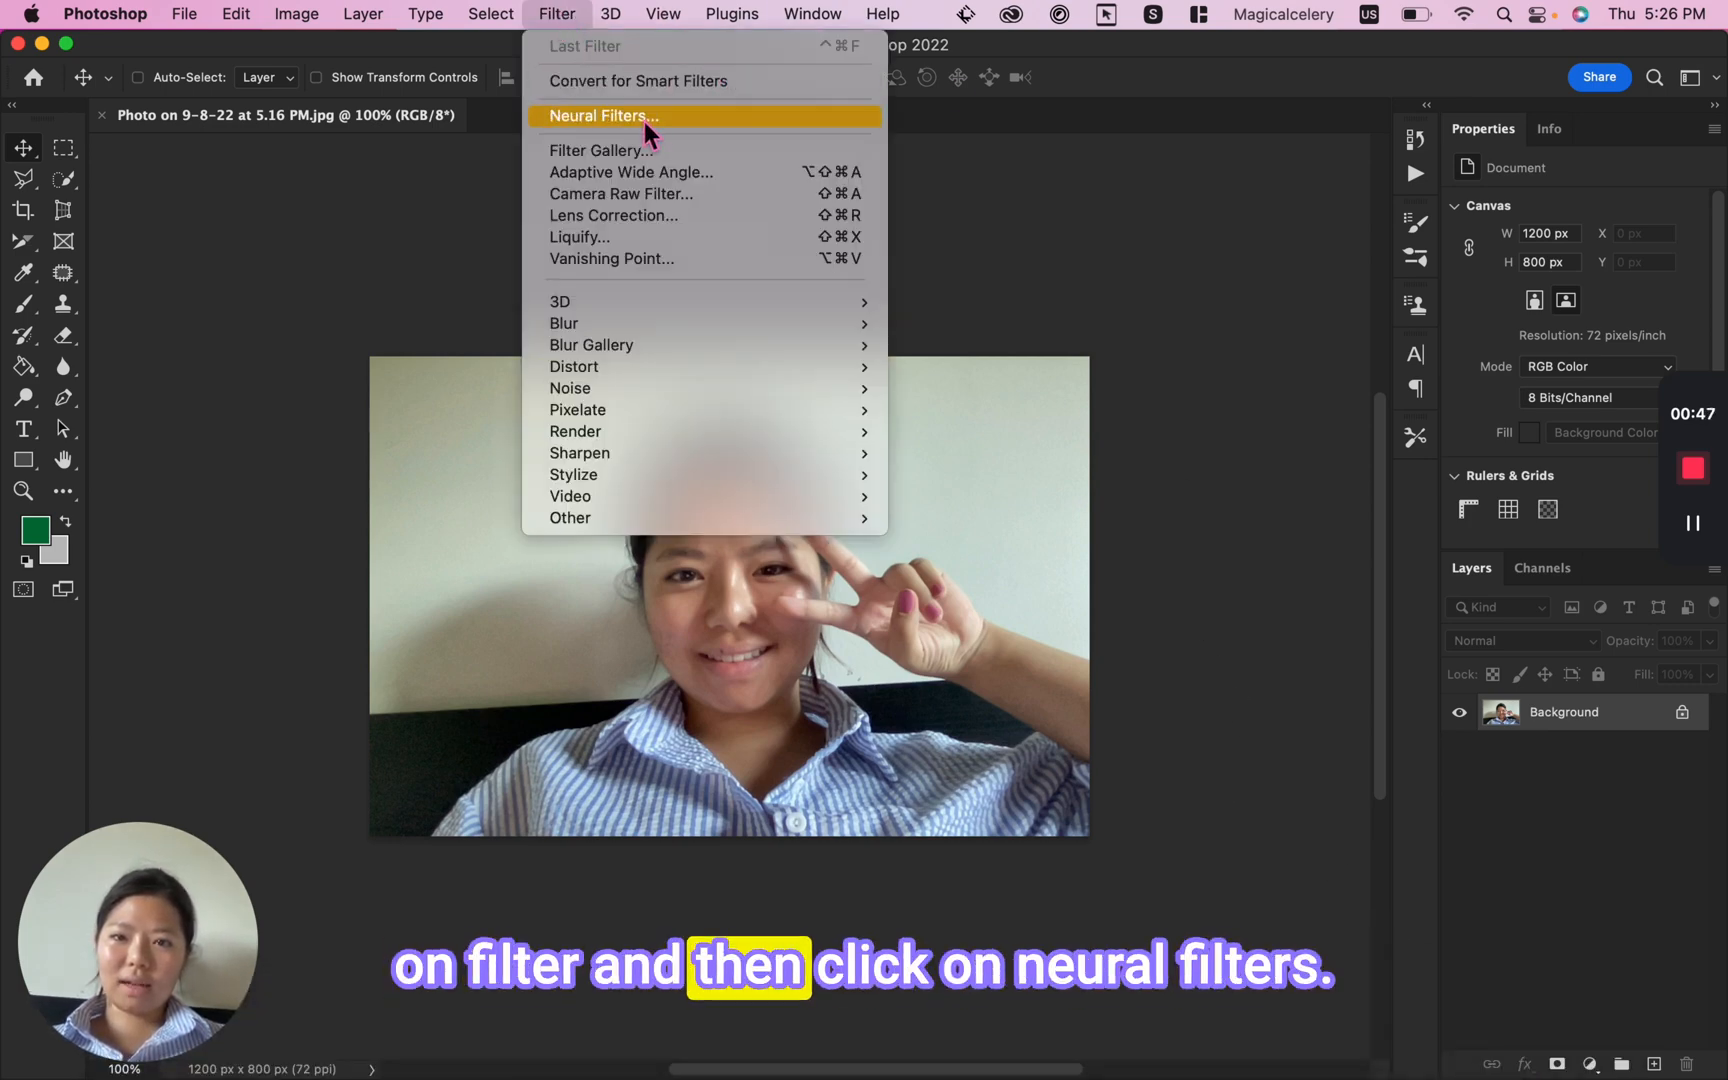
click(603, 116)
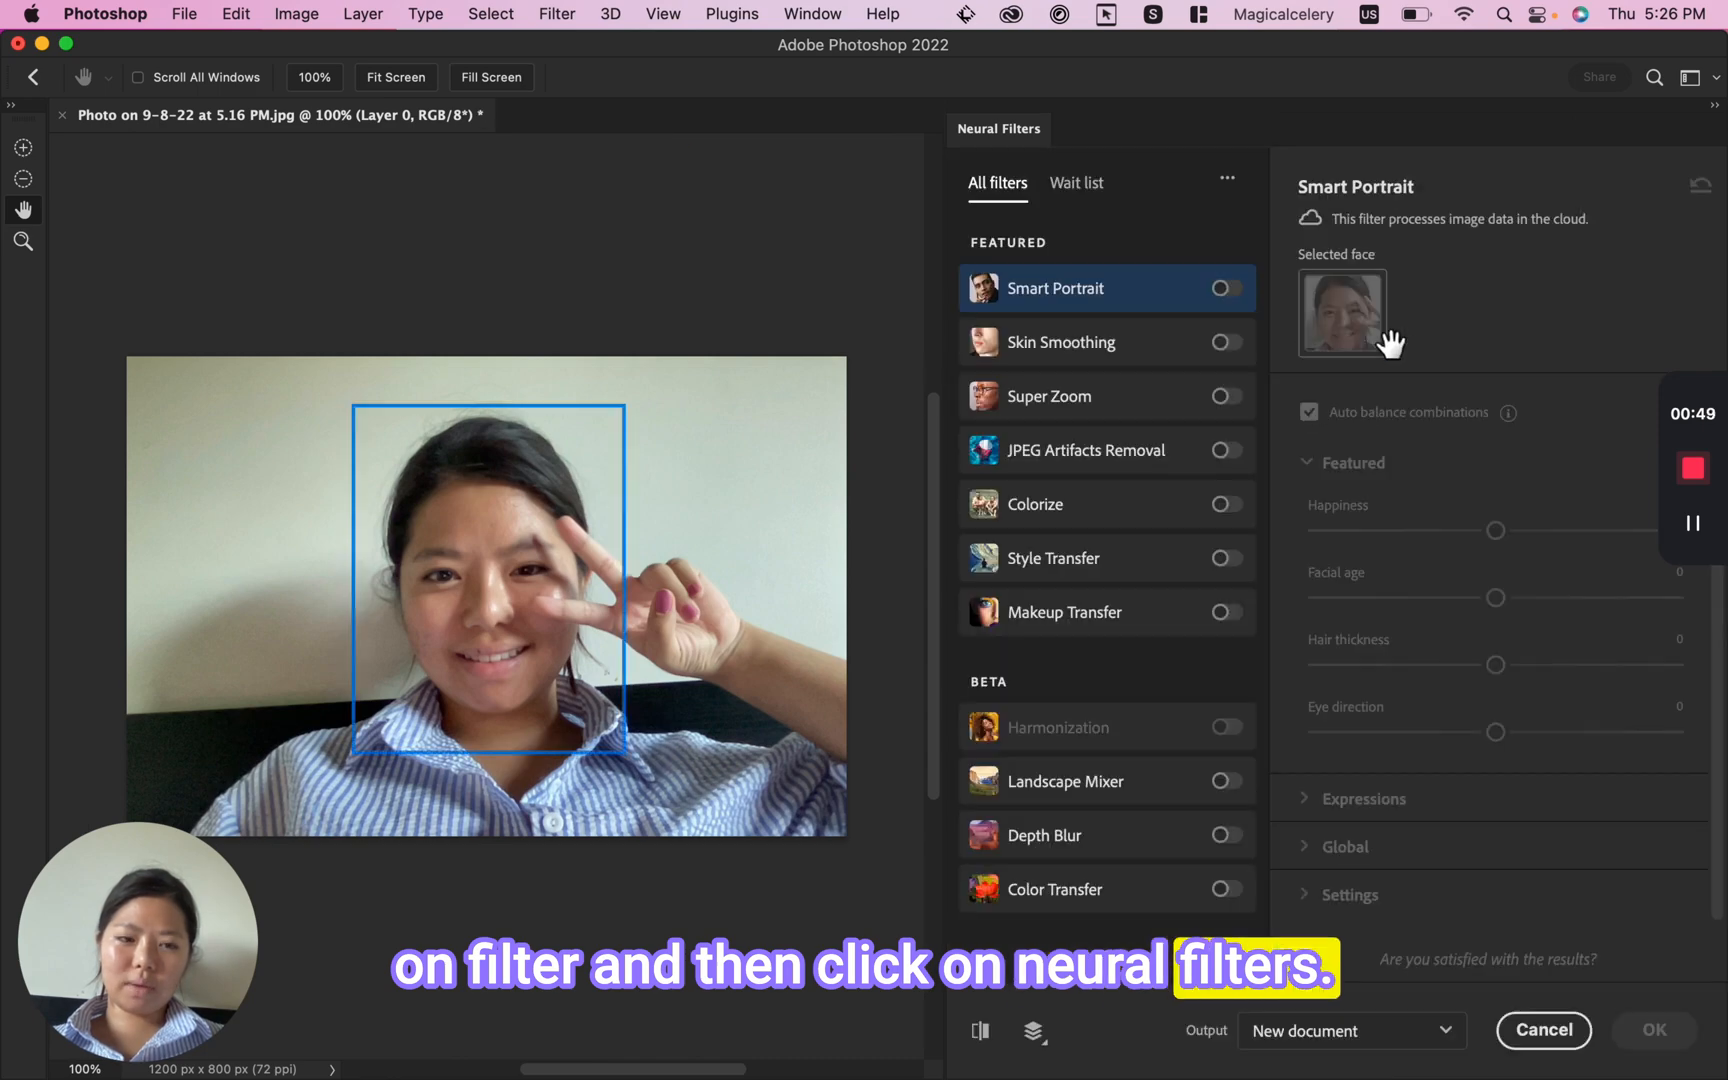
mouse_move(1153, 642)
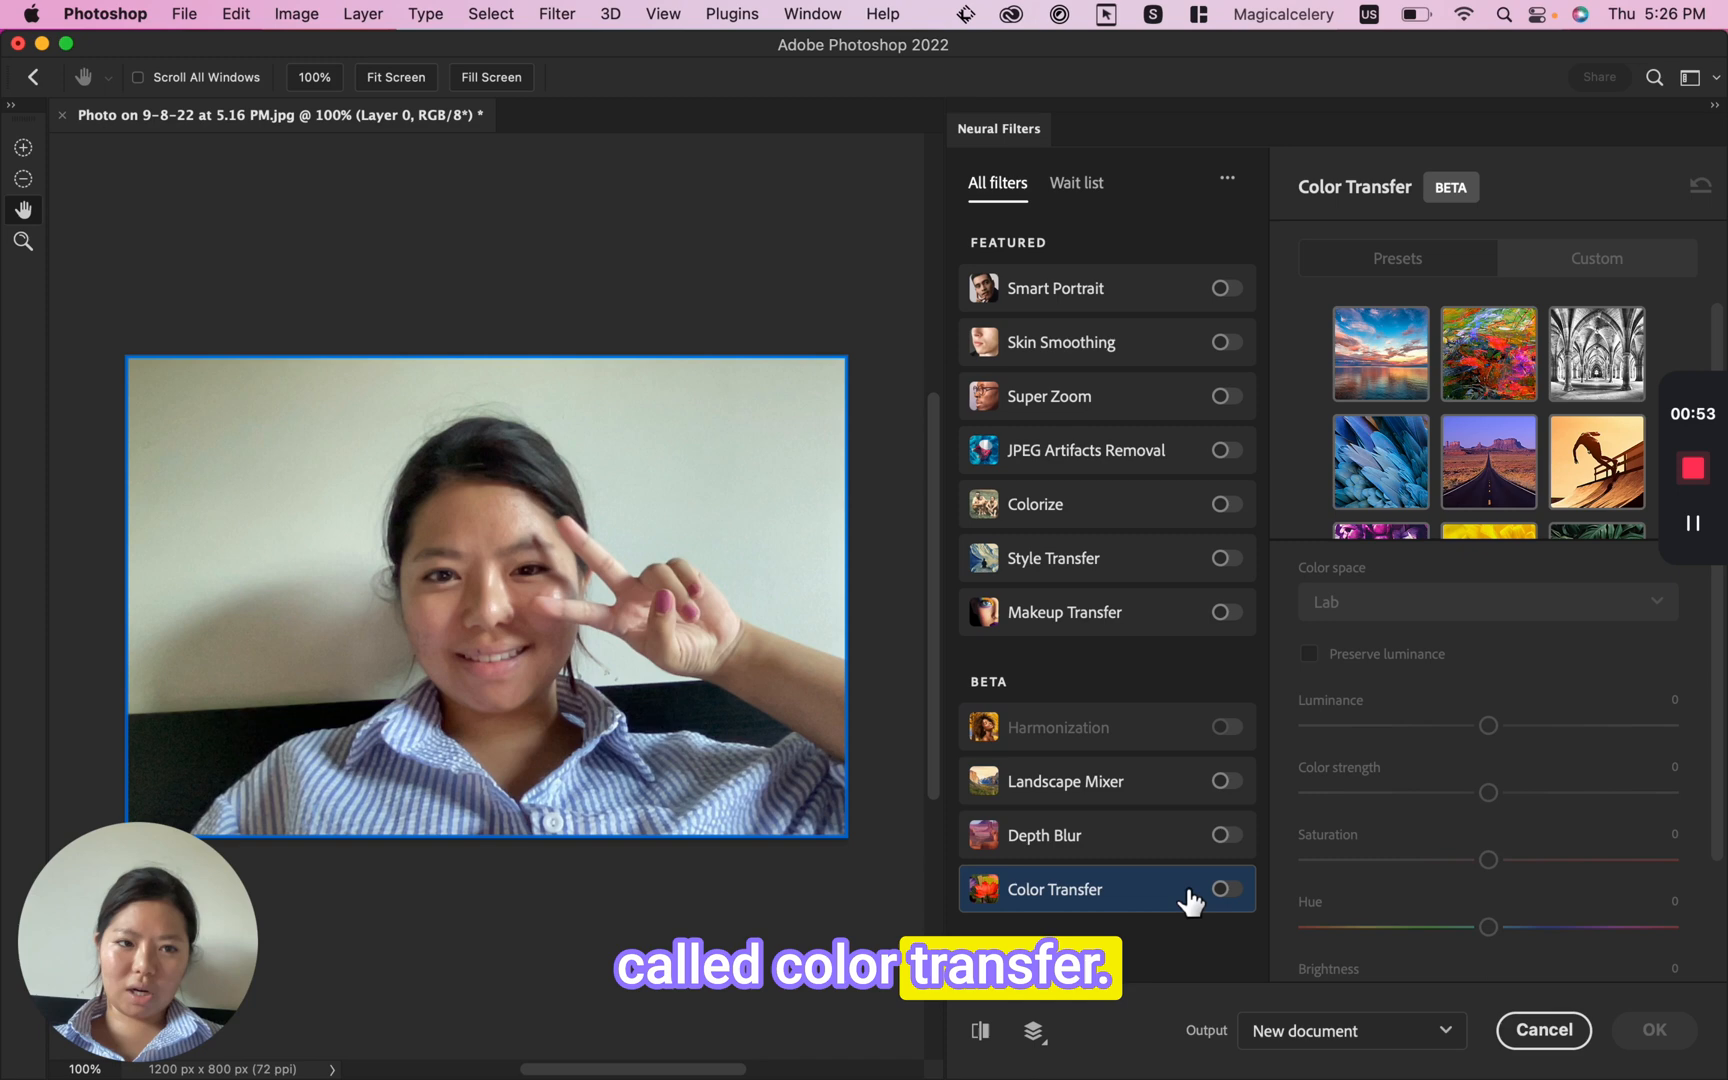
Enable Color Transfer, switch it to Custom, and open the Select an image dropdown.
click(1225, 889)
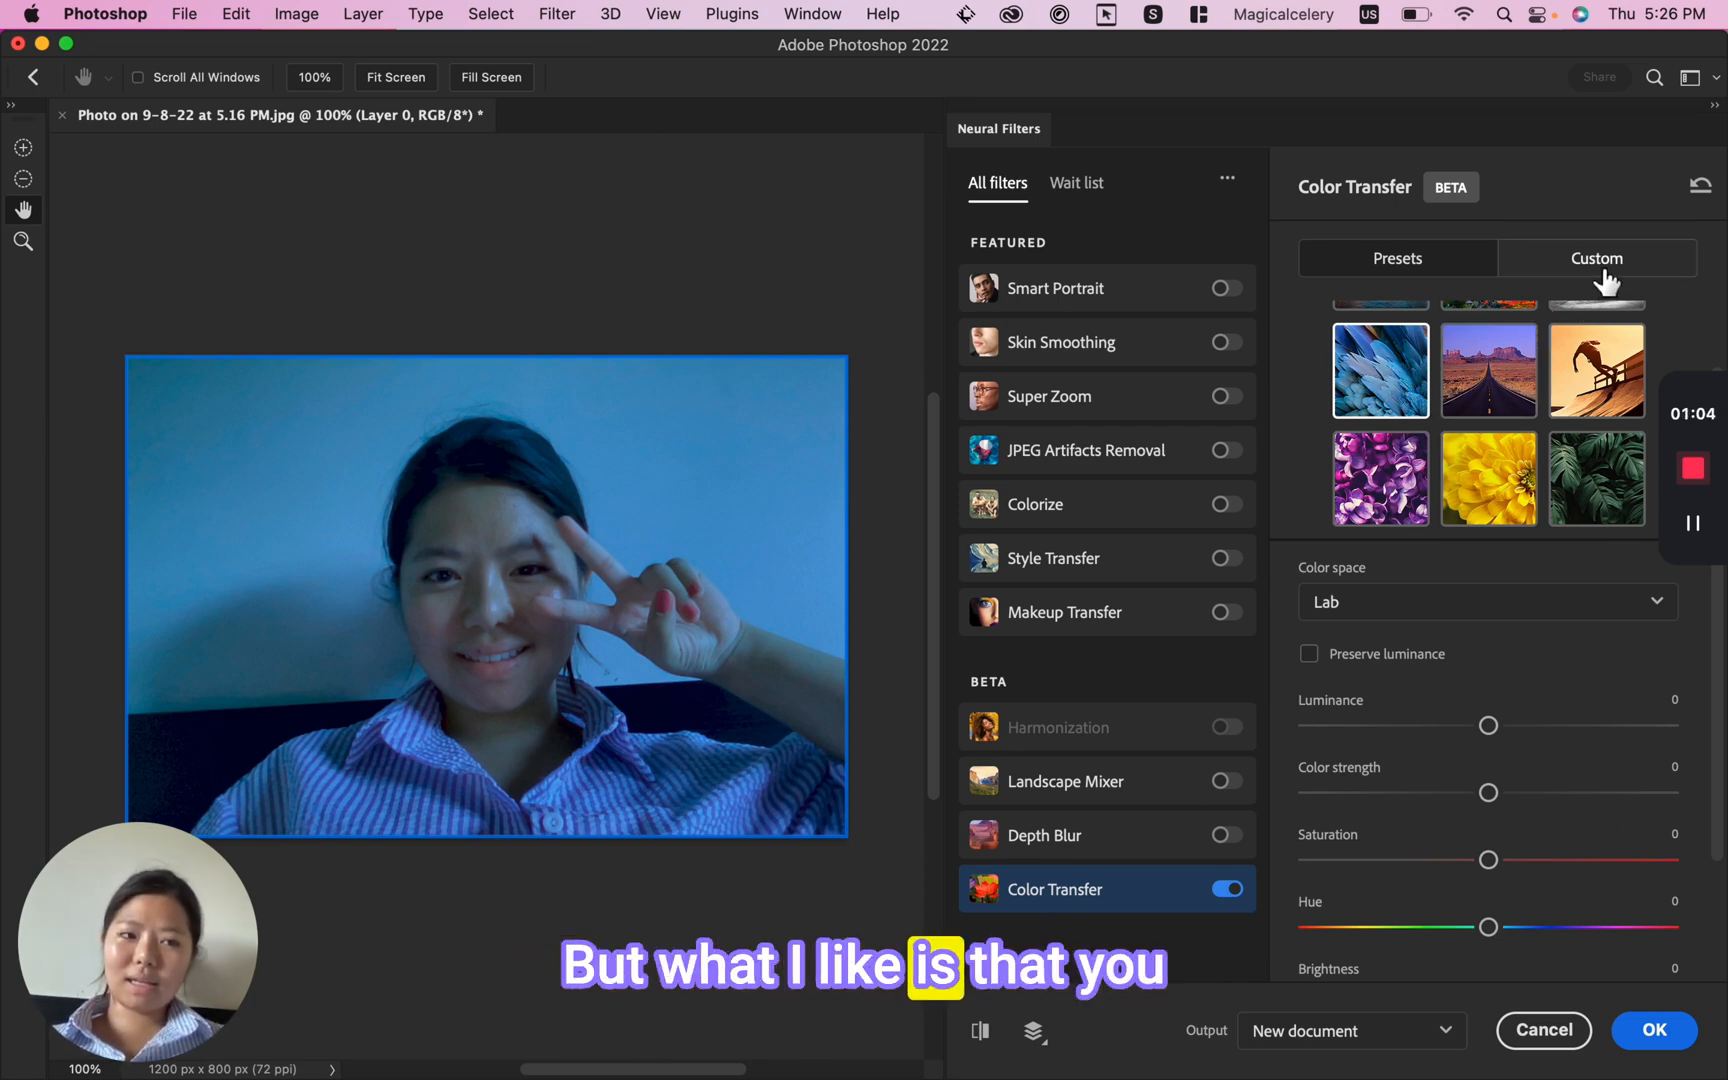
click(1595, 258)
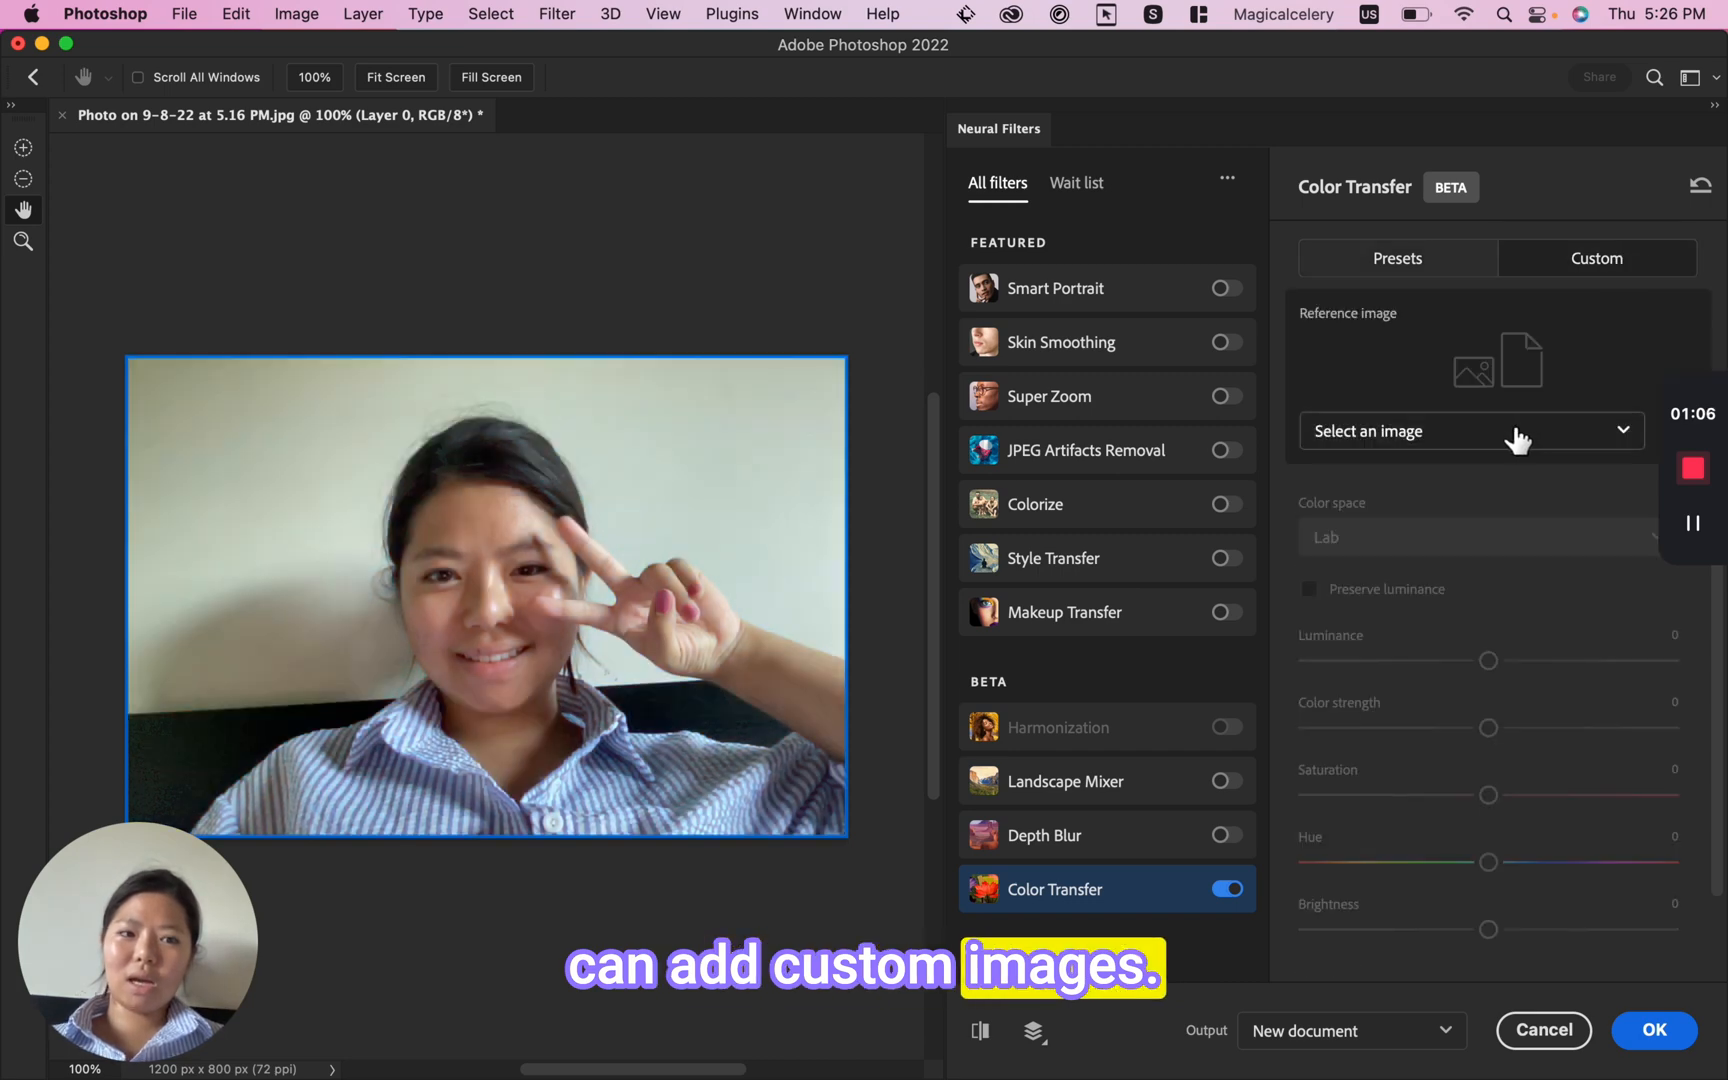
click(1469, 431)
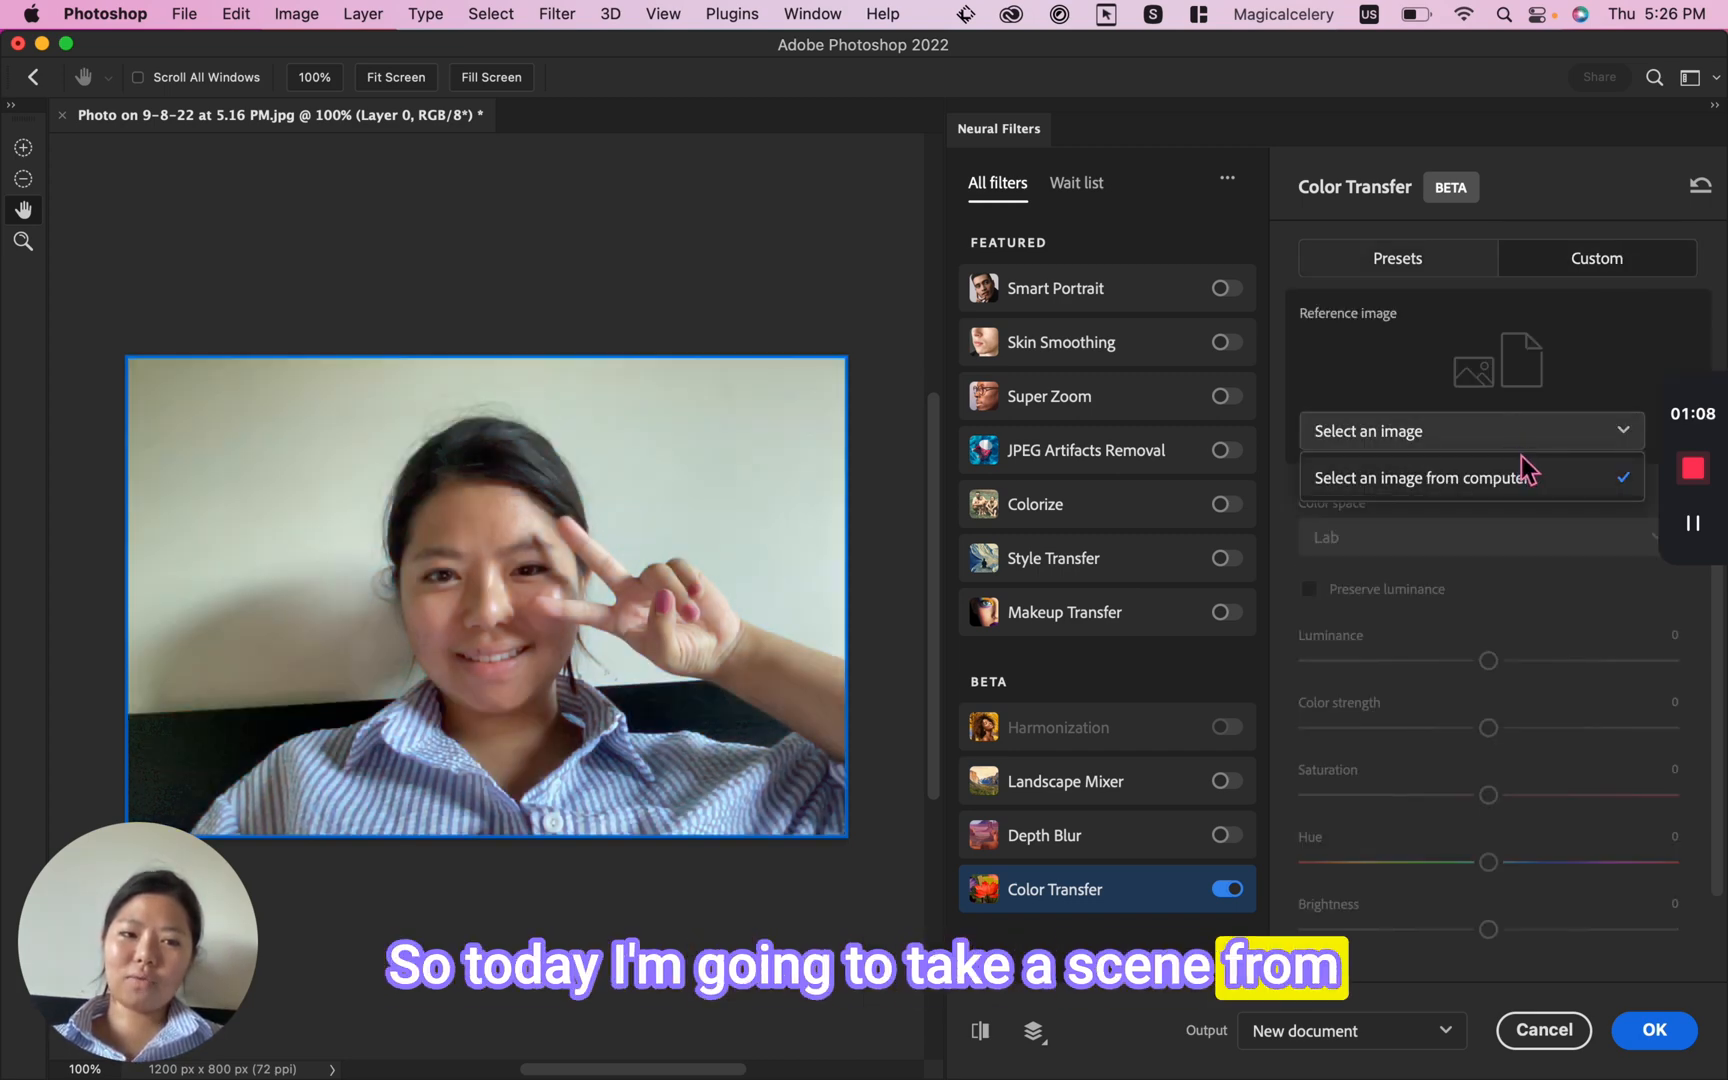
mouse_move(1460, 485)
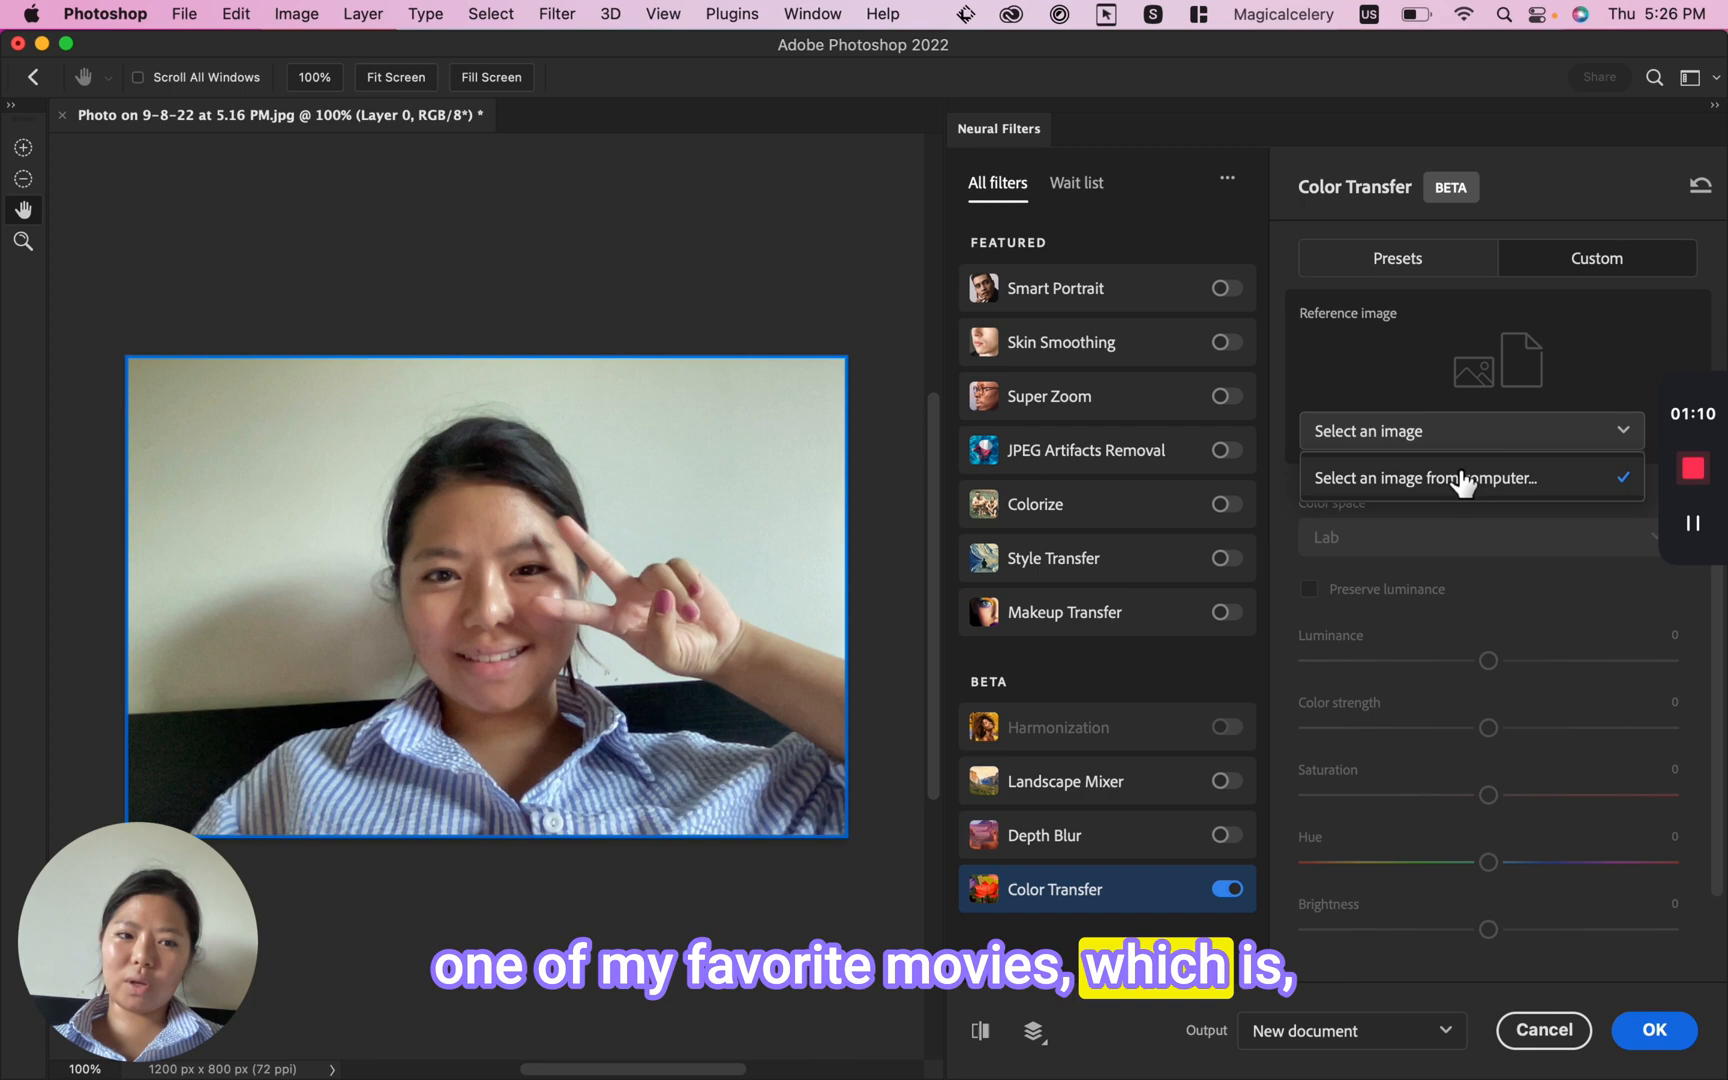
Load the Grand Budapest Hotel still from the computer as the Color Transfer reference.
click(1425, 477)
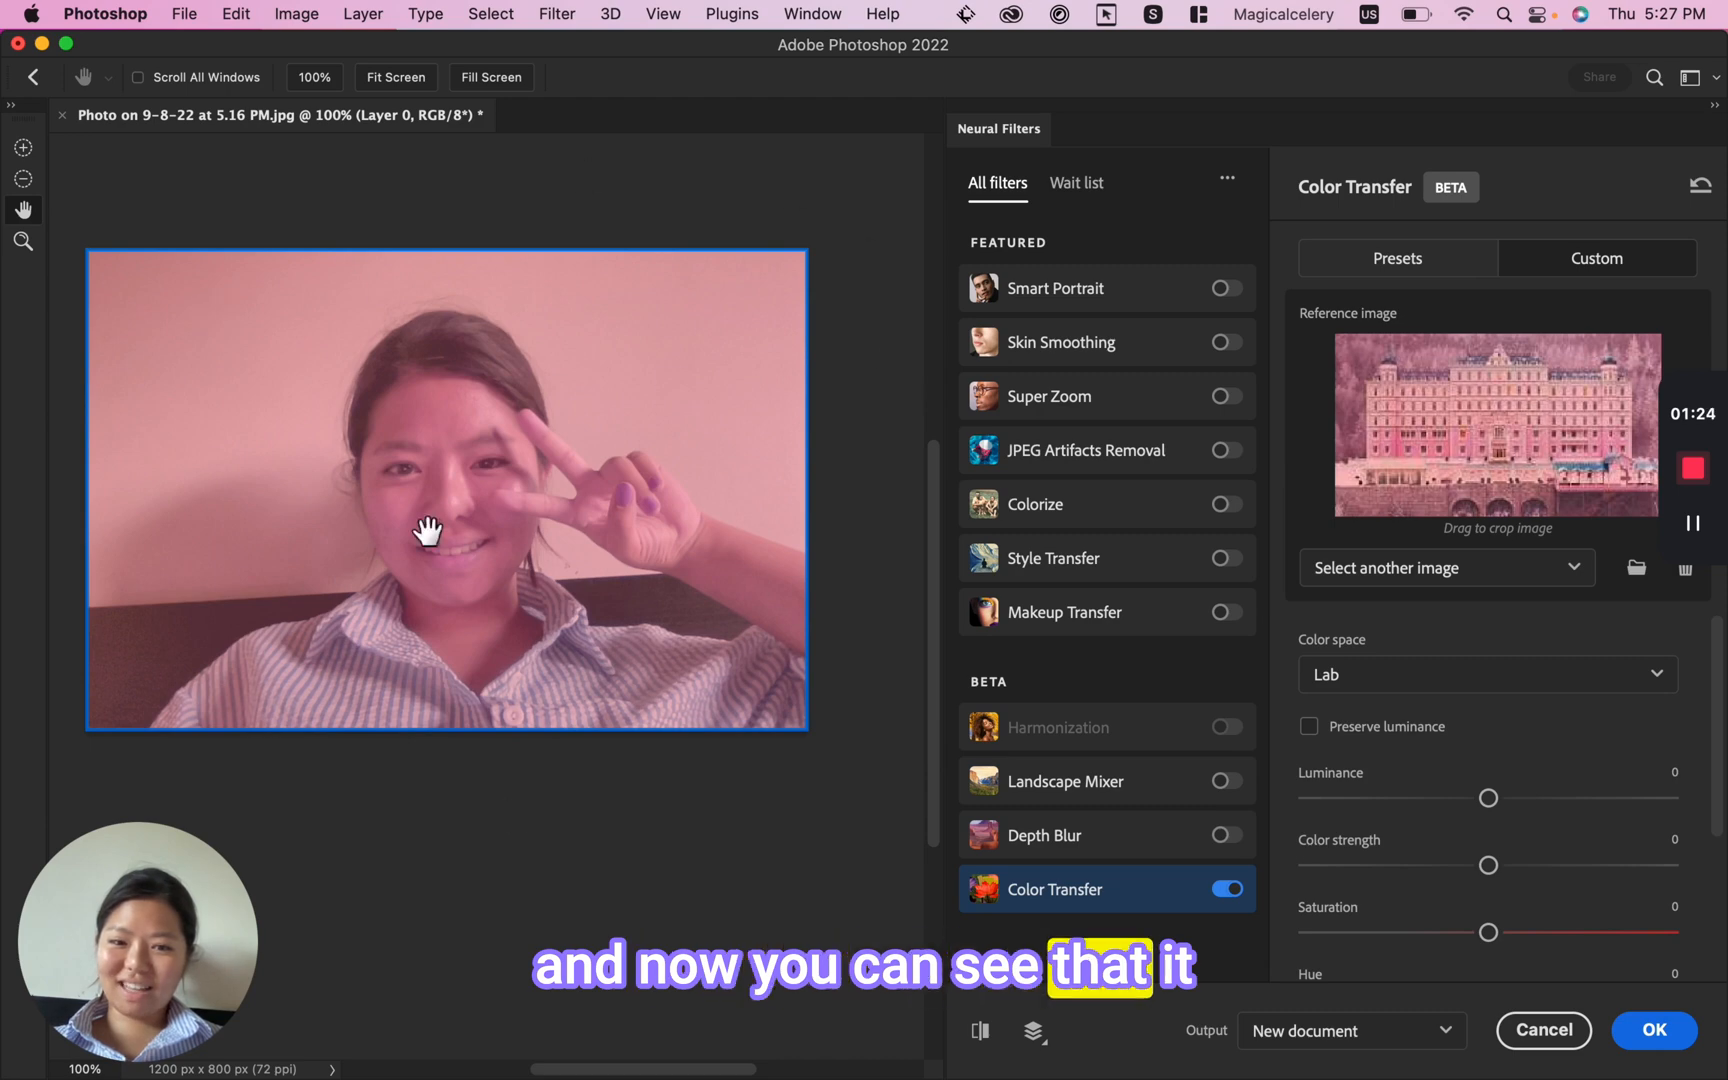
mouse_move(558, 661)
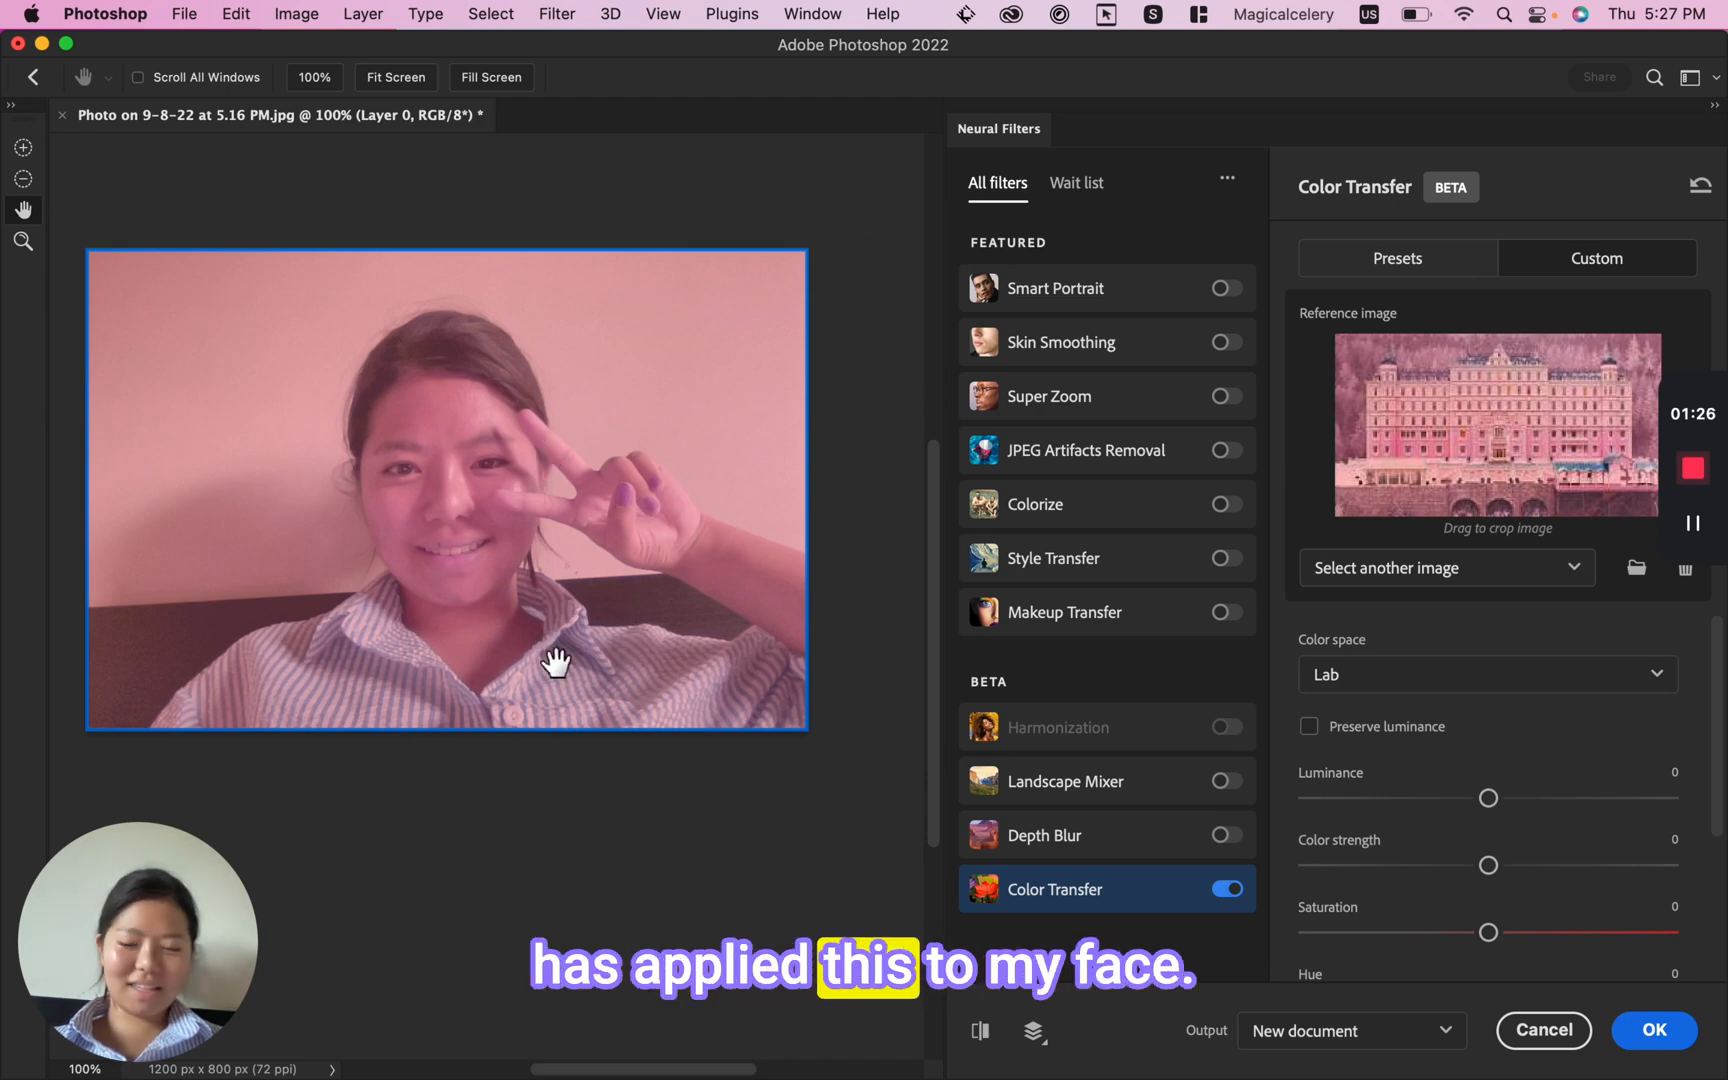
click(1653, 1030)
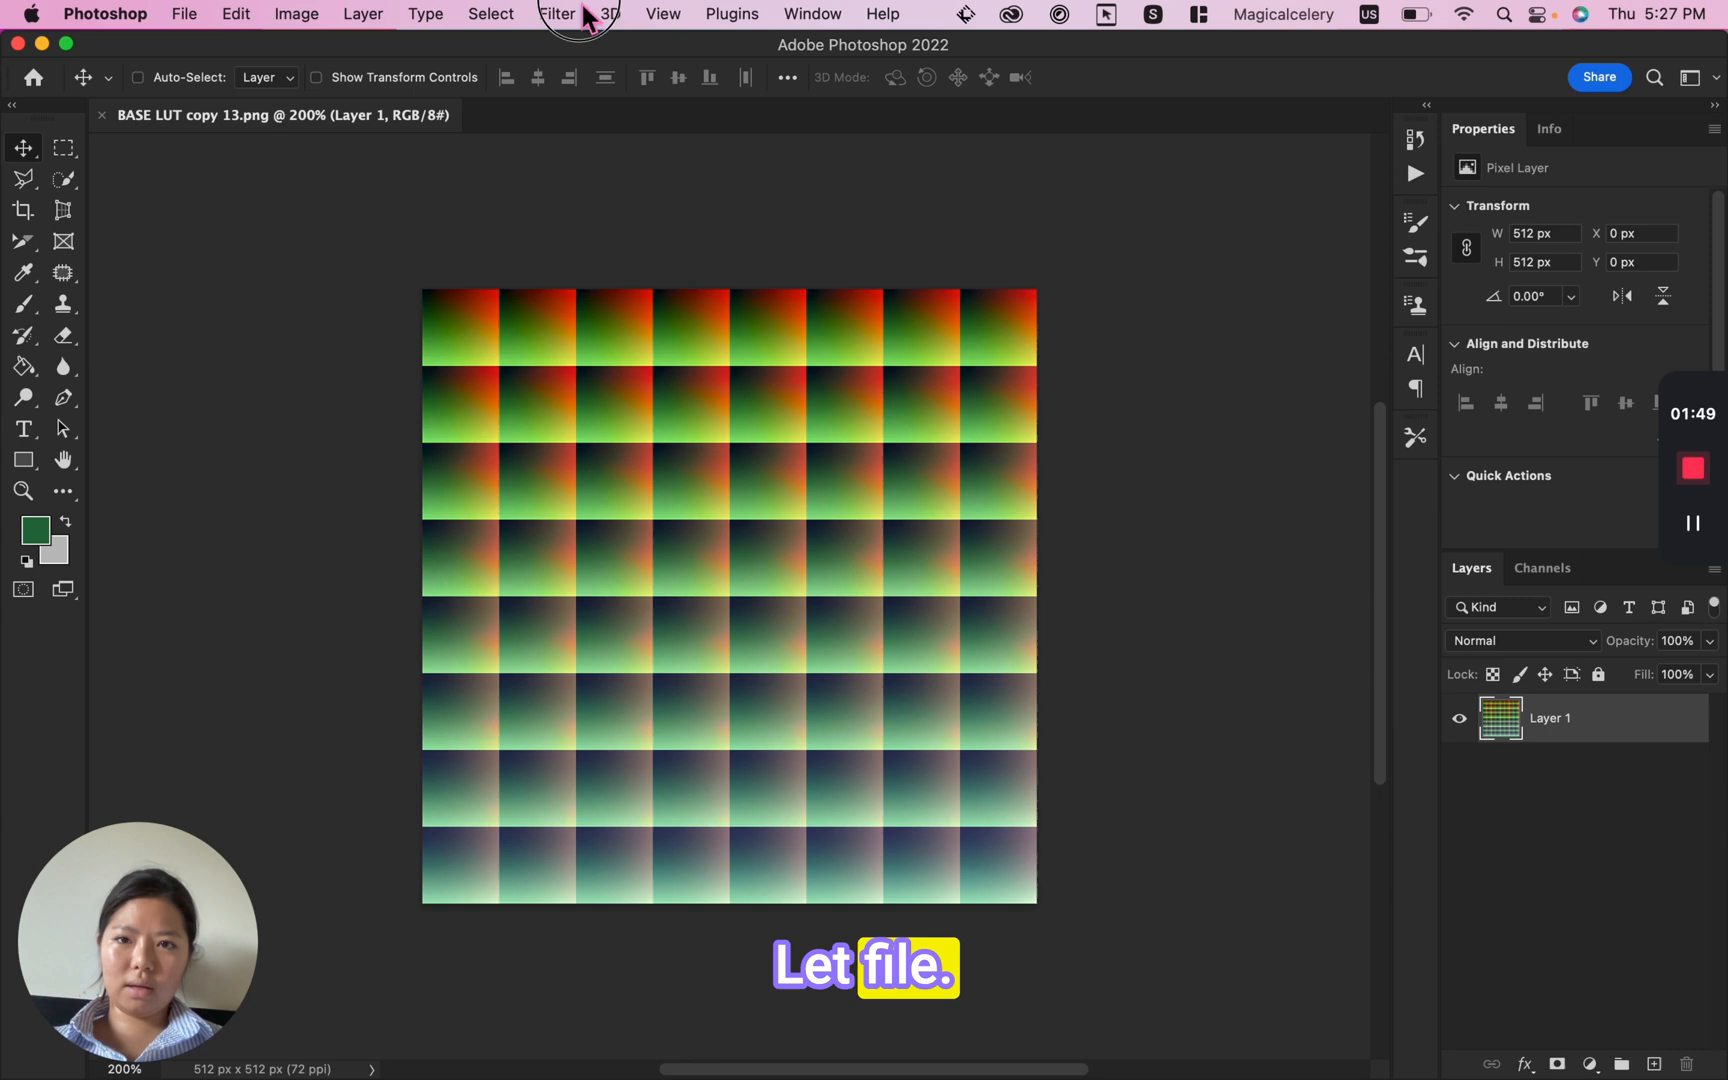
Apply Color Transfer with the hotel reference to BASE LUT copy 13.png and confirm.
click(555, 14)
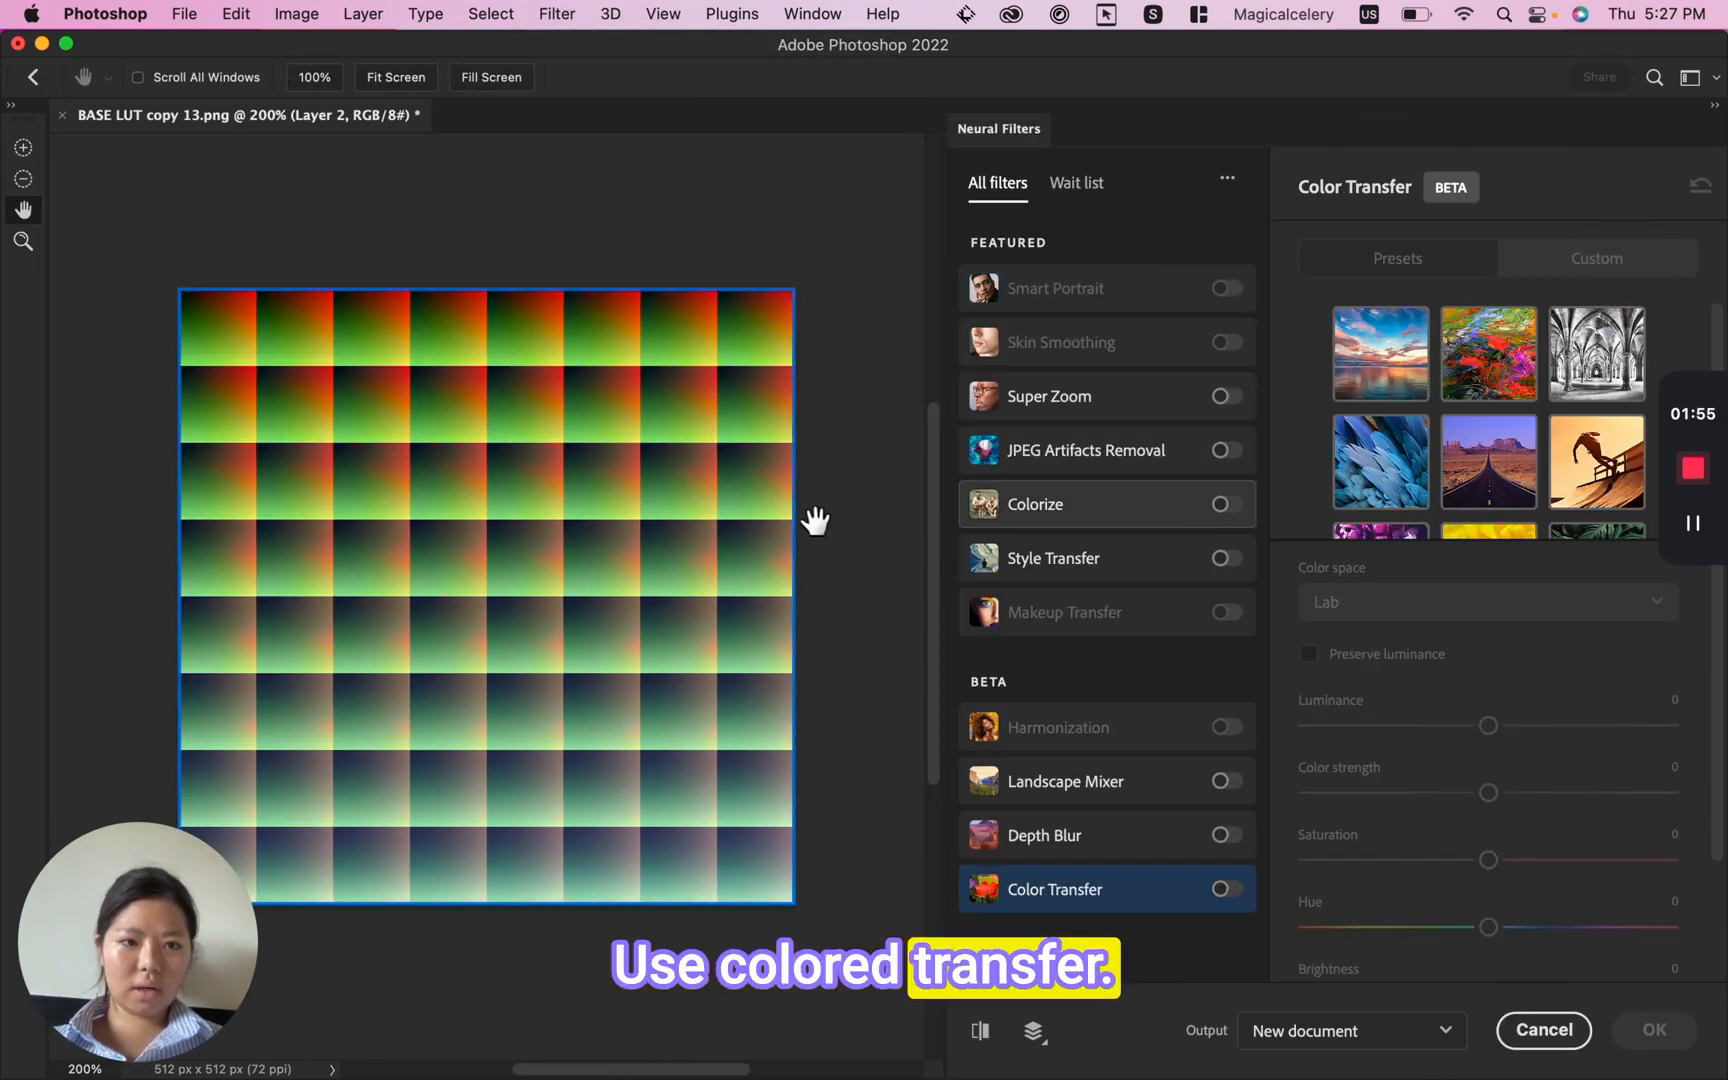
click(1225, 889)
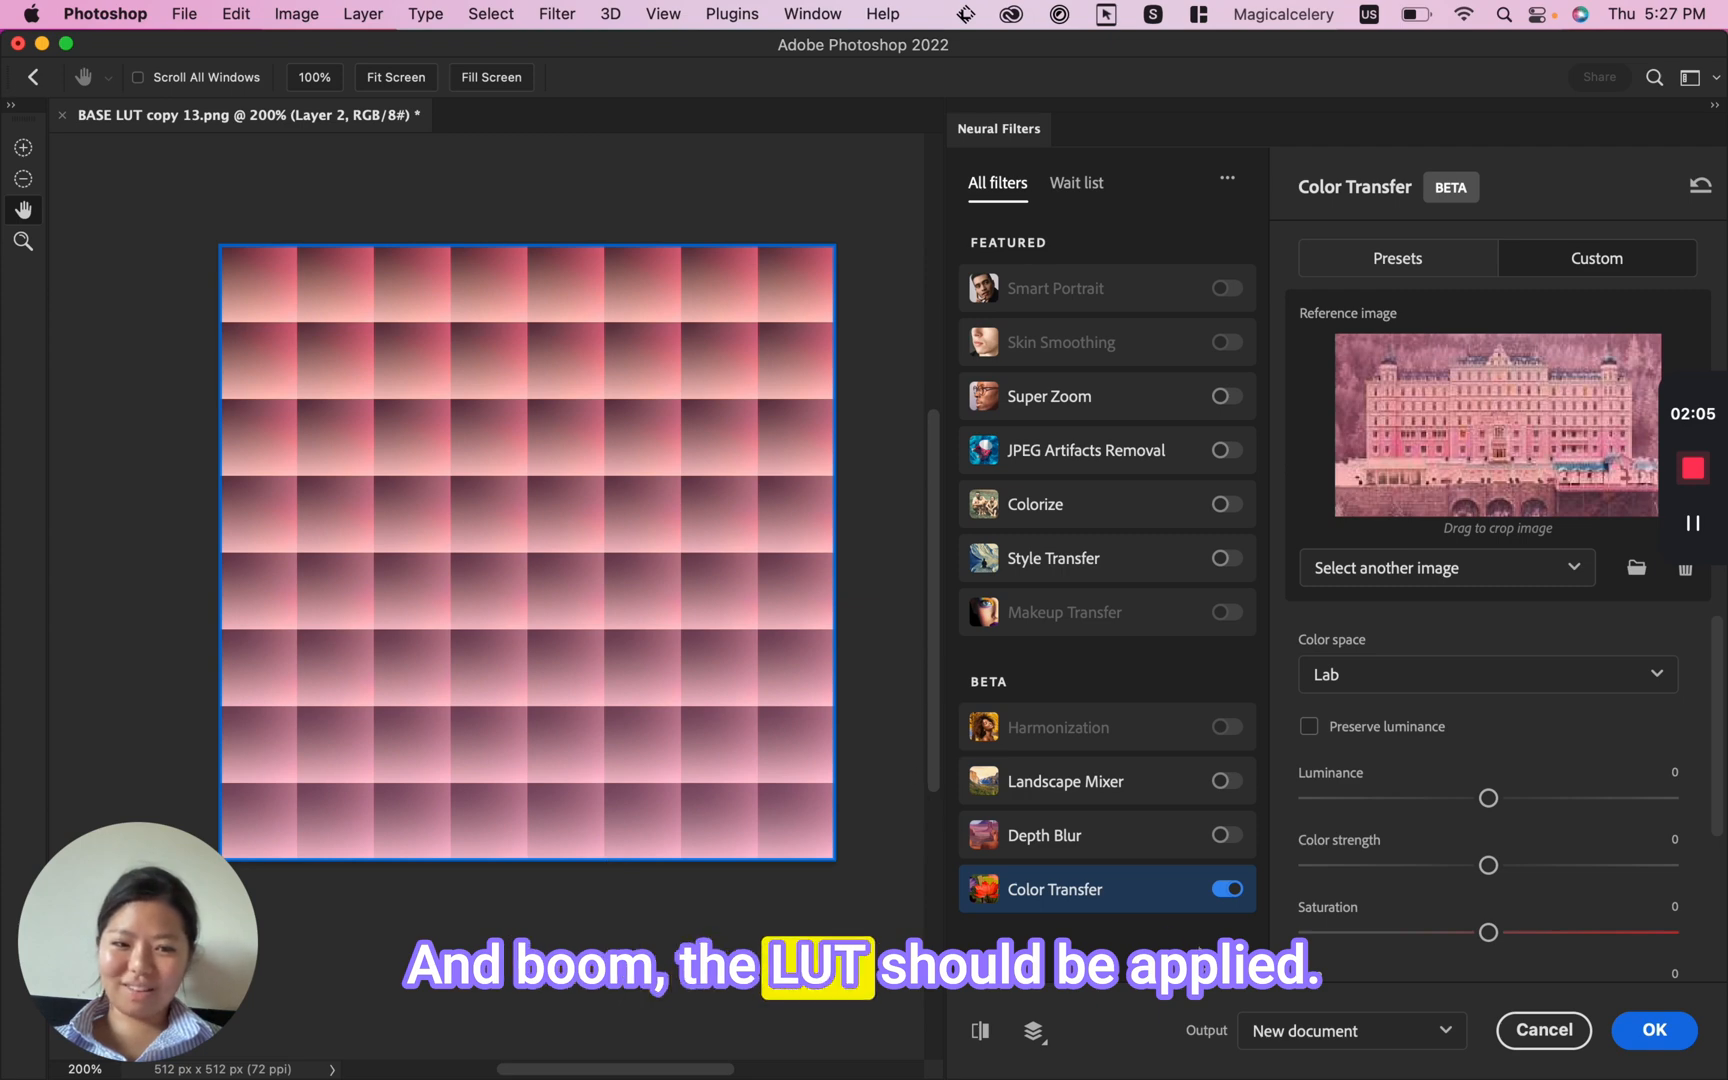
scroll(down, 3)
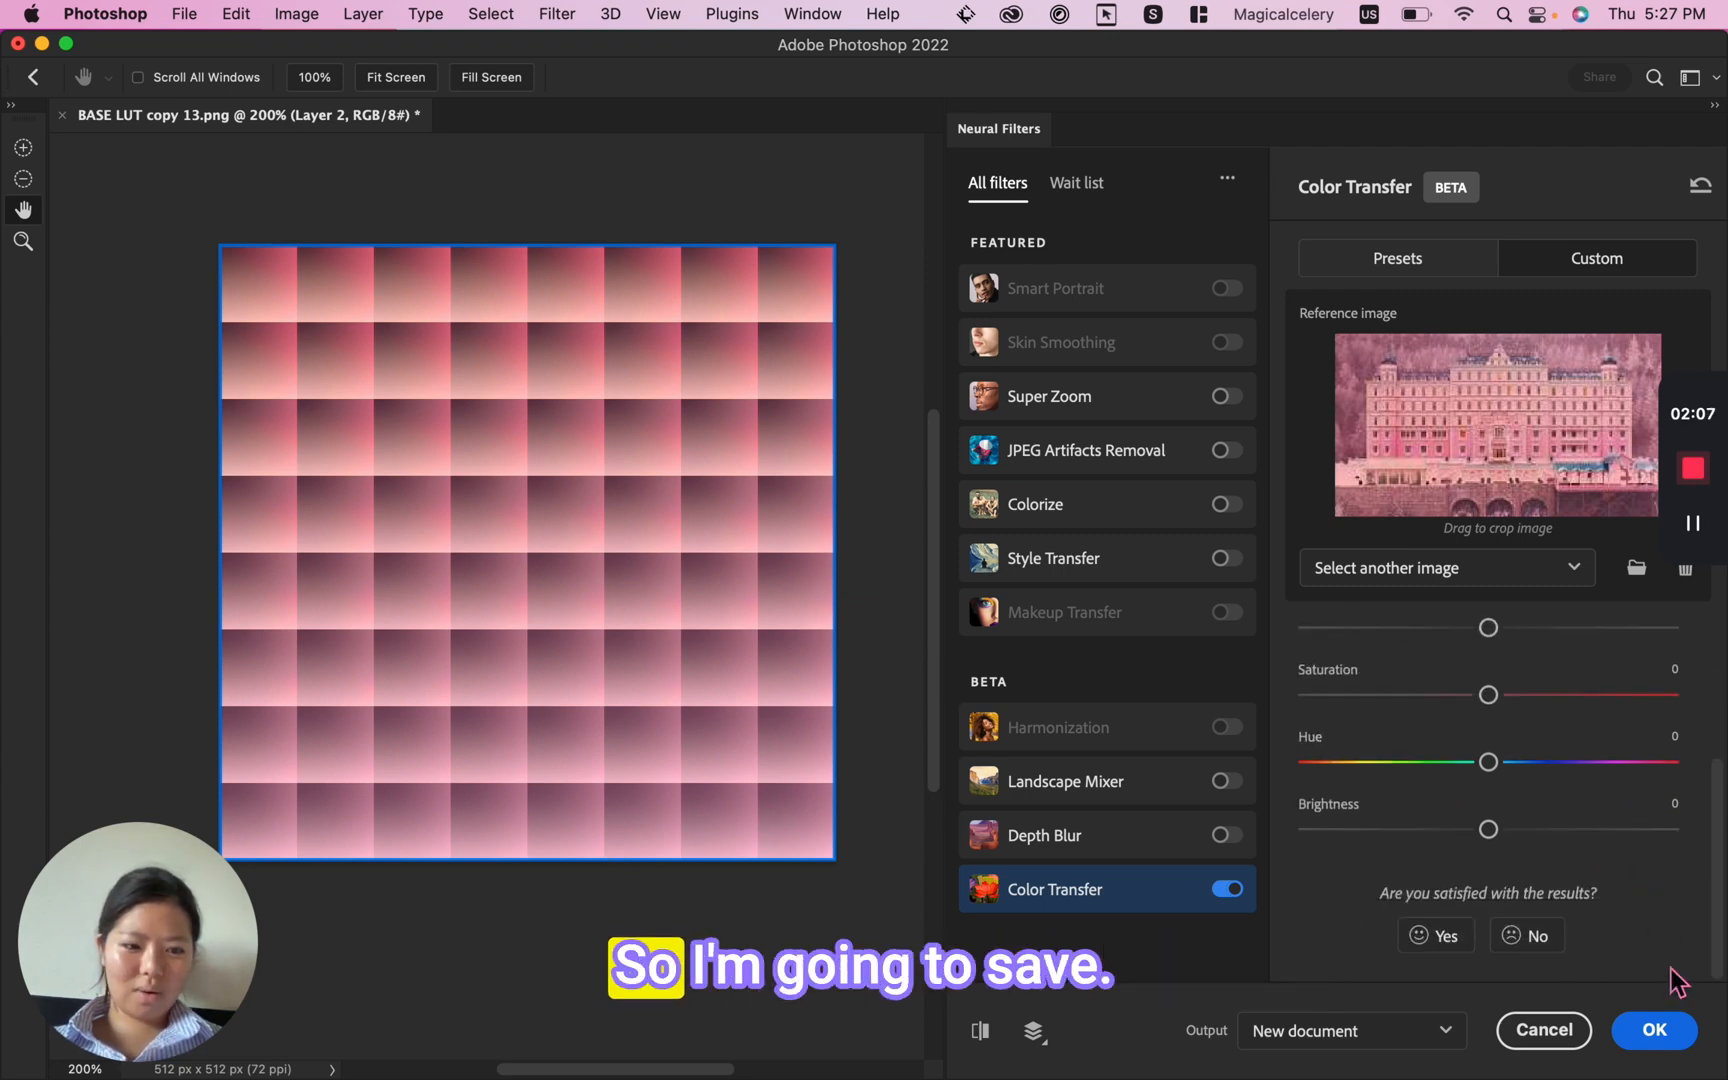
click(1652, 1029)
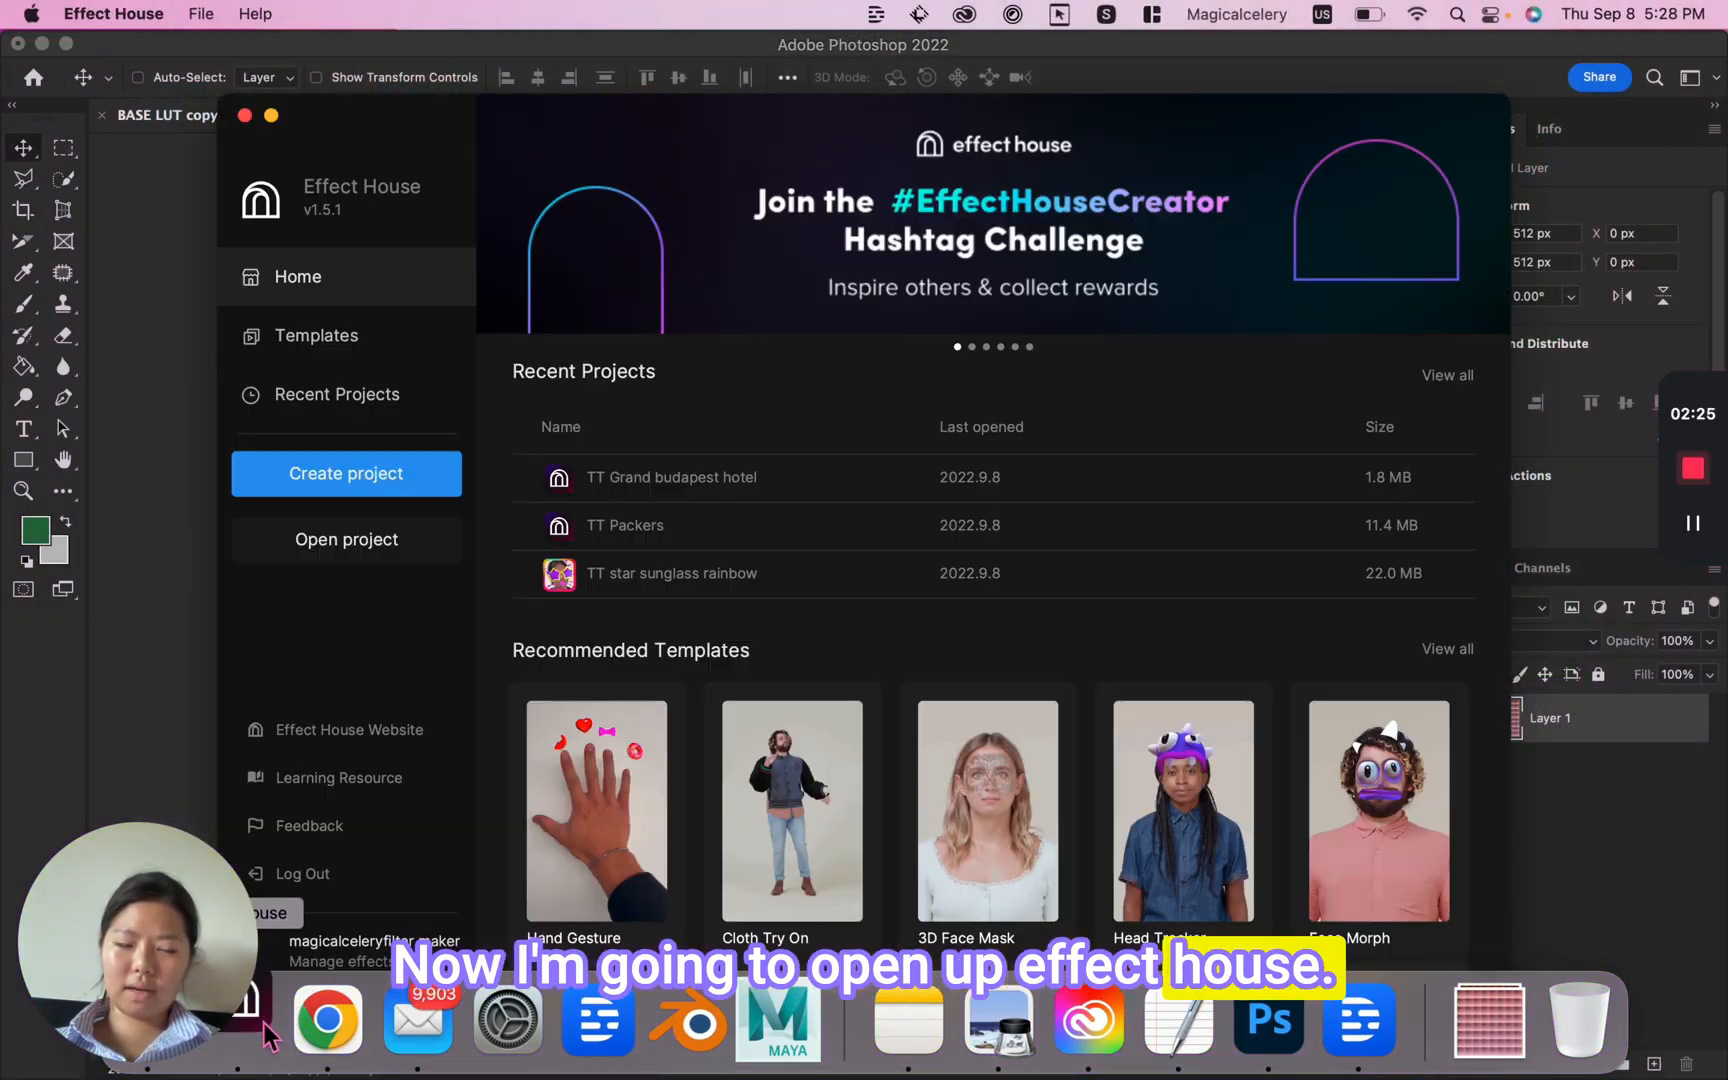
Create a new Effect House project for the grand budapest hotel LUT texture.
click(345, 473)
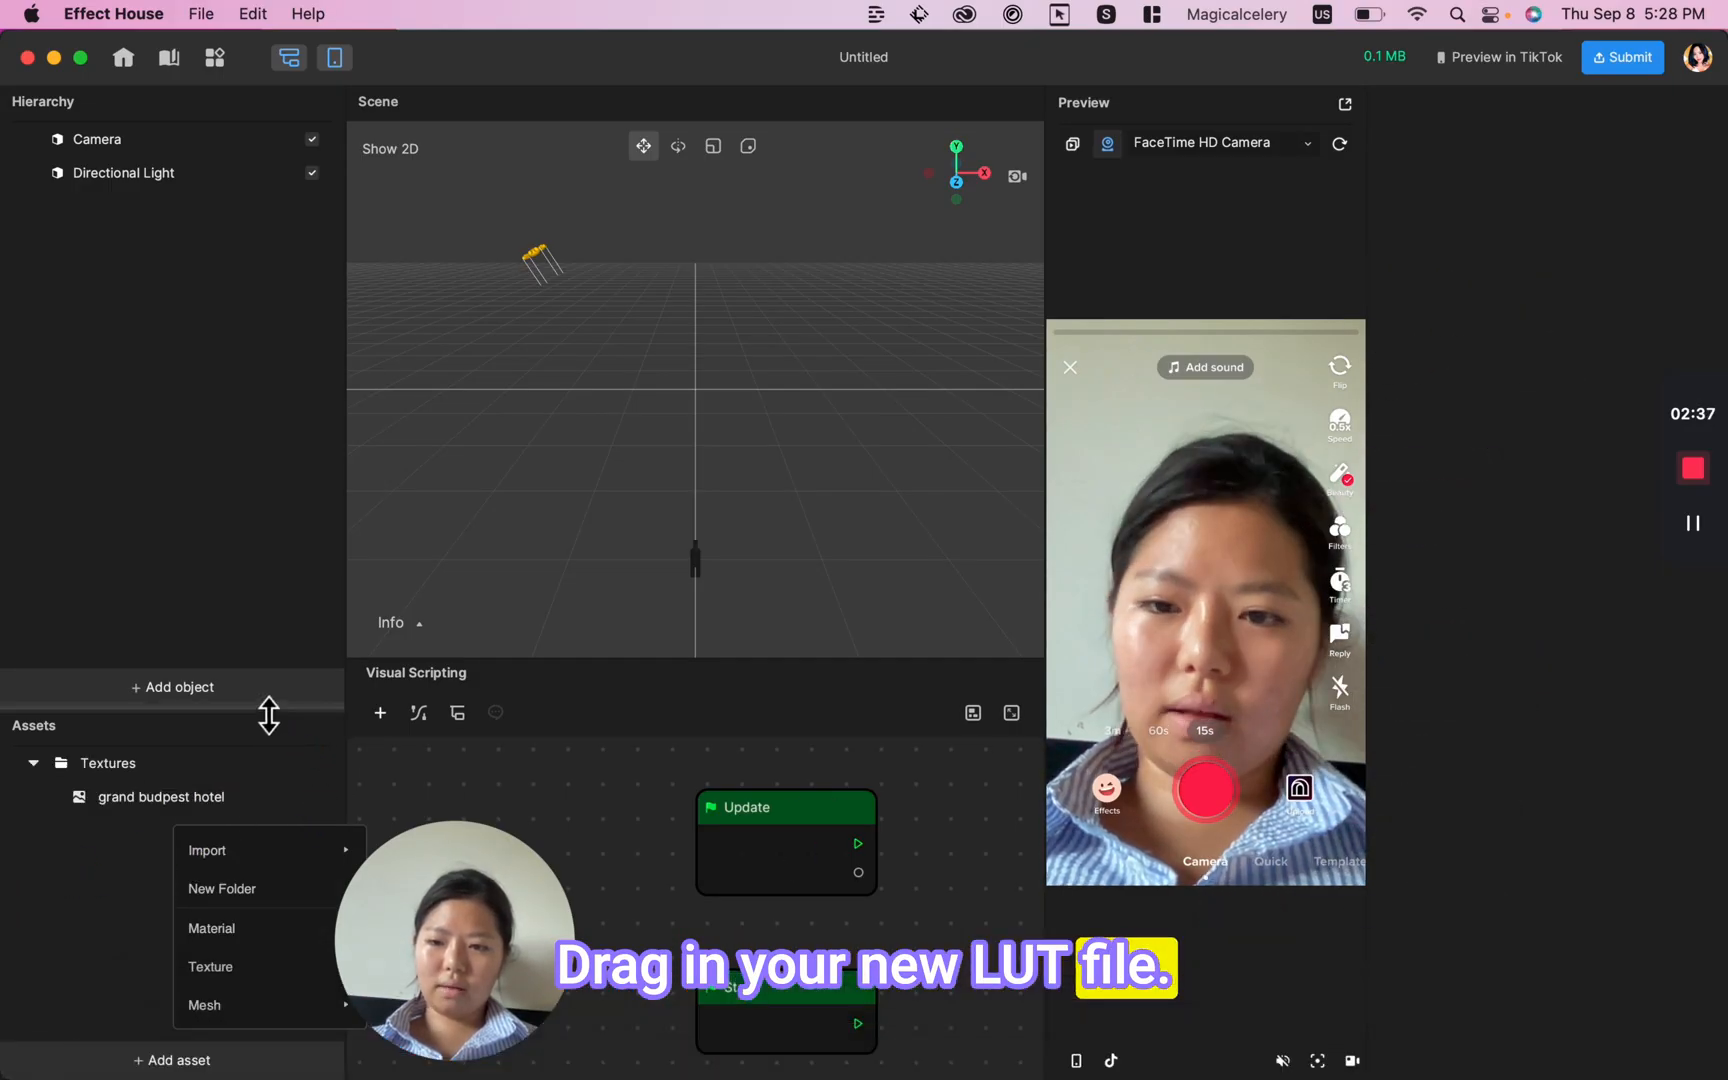
Add an empty object to the scene via Add object > Create empty.
click(172, 687)
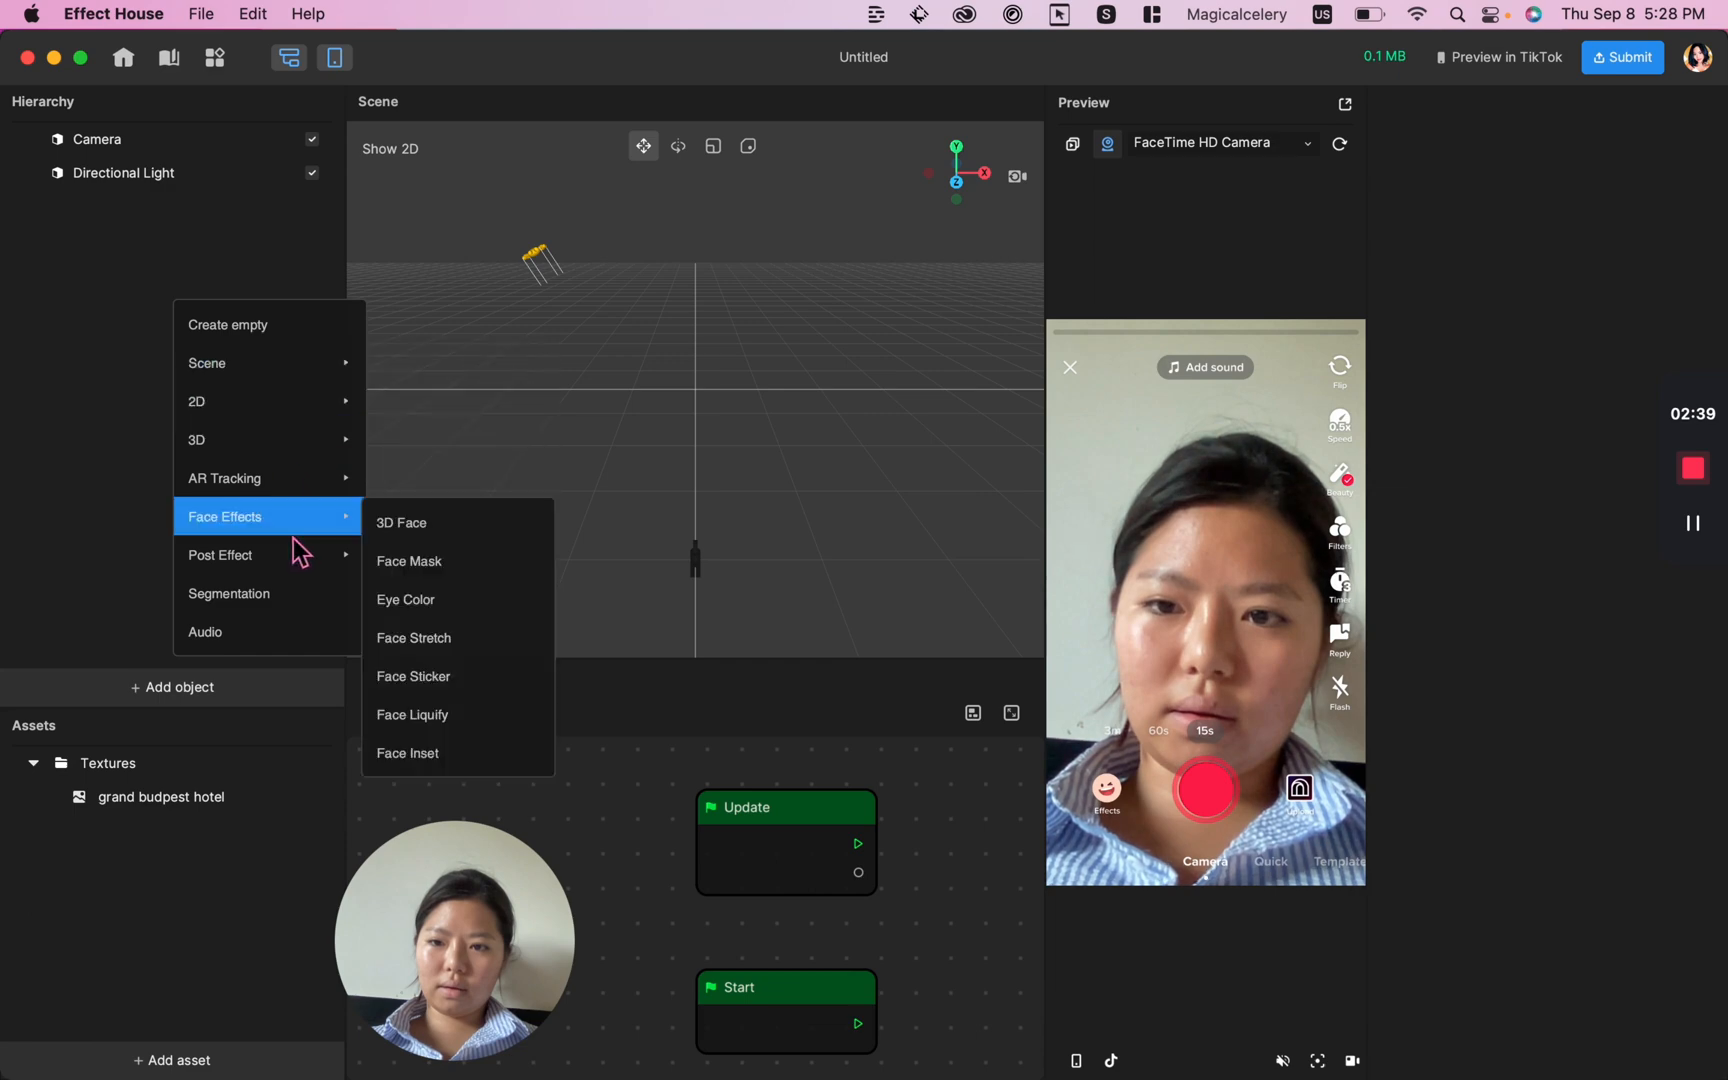
click(228, 324)
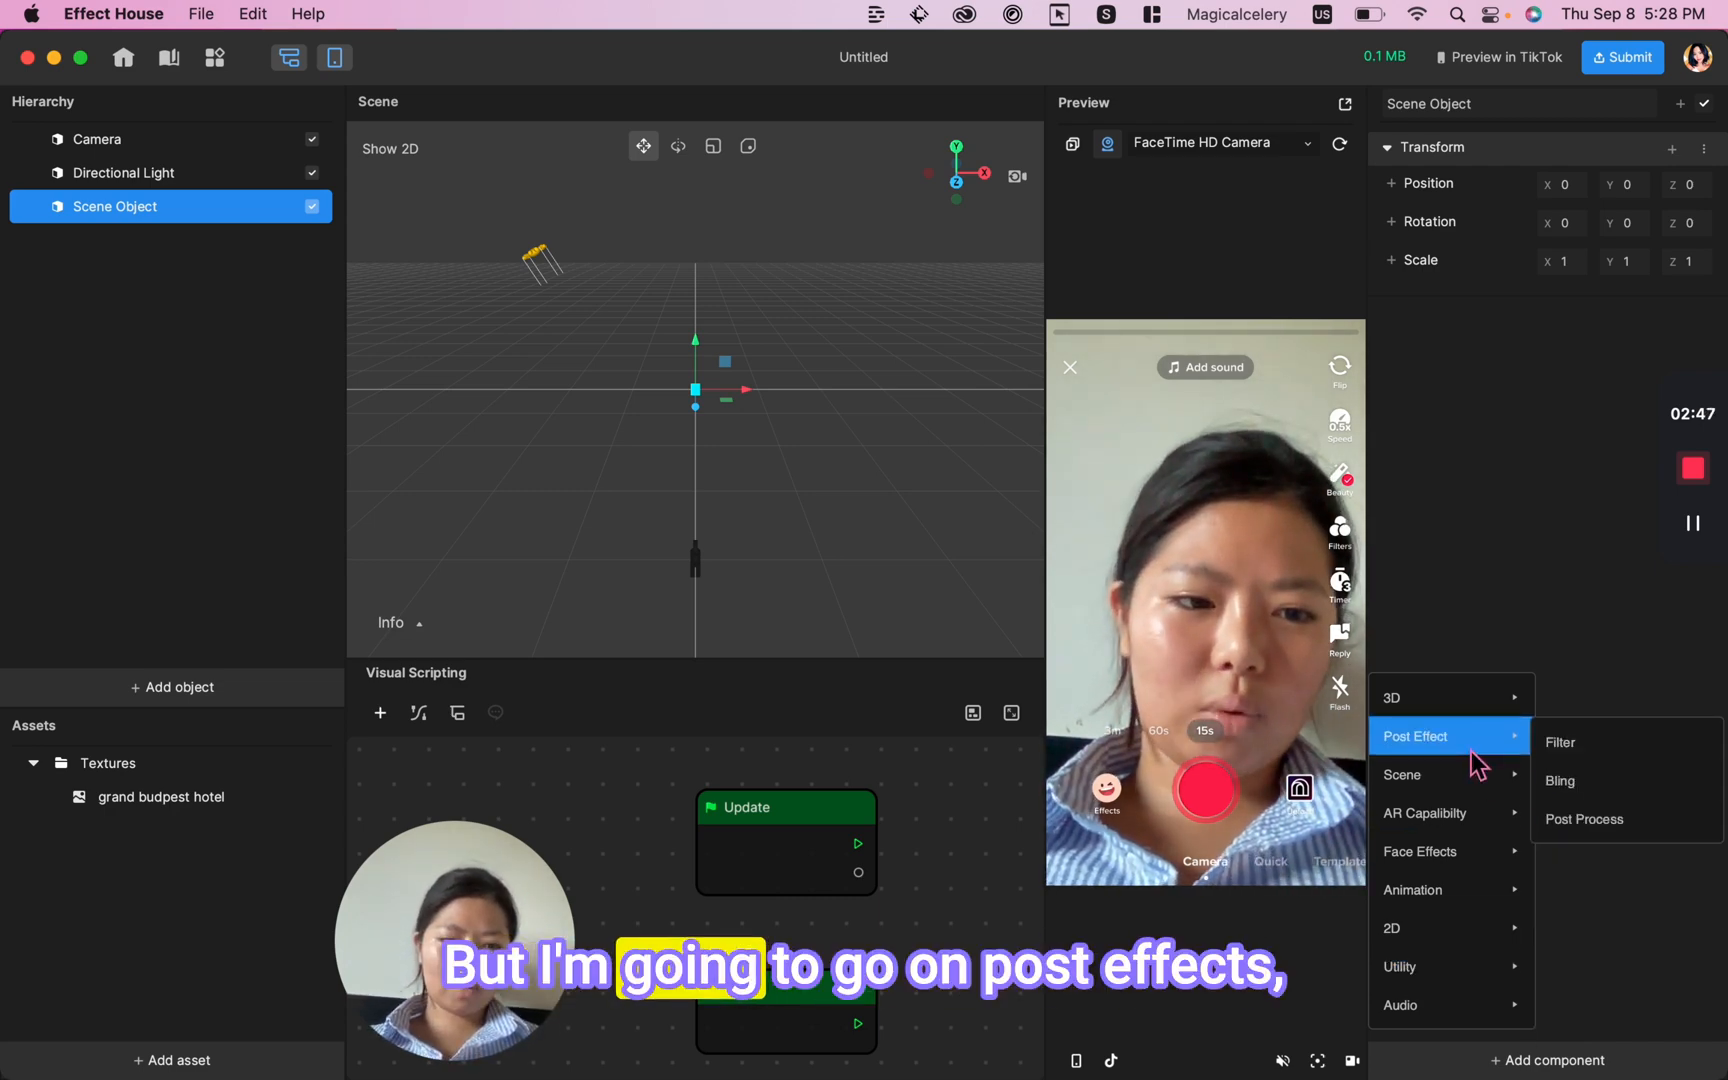
Add a Post Effect Filter component with the grand budpest hotel texture as its LUT.
click(1559, 742)
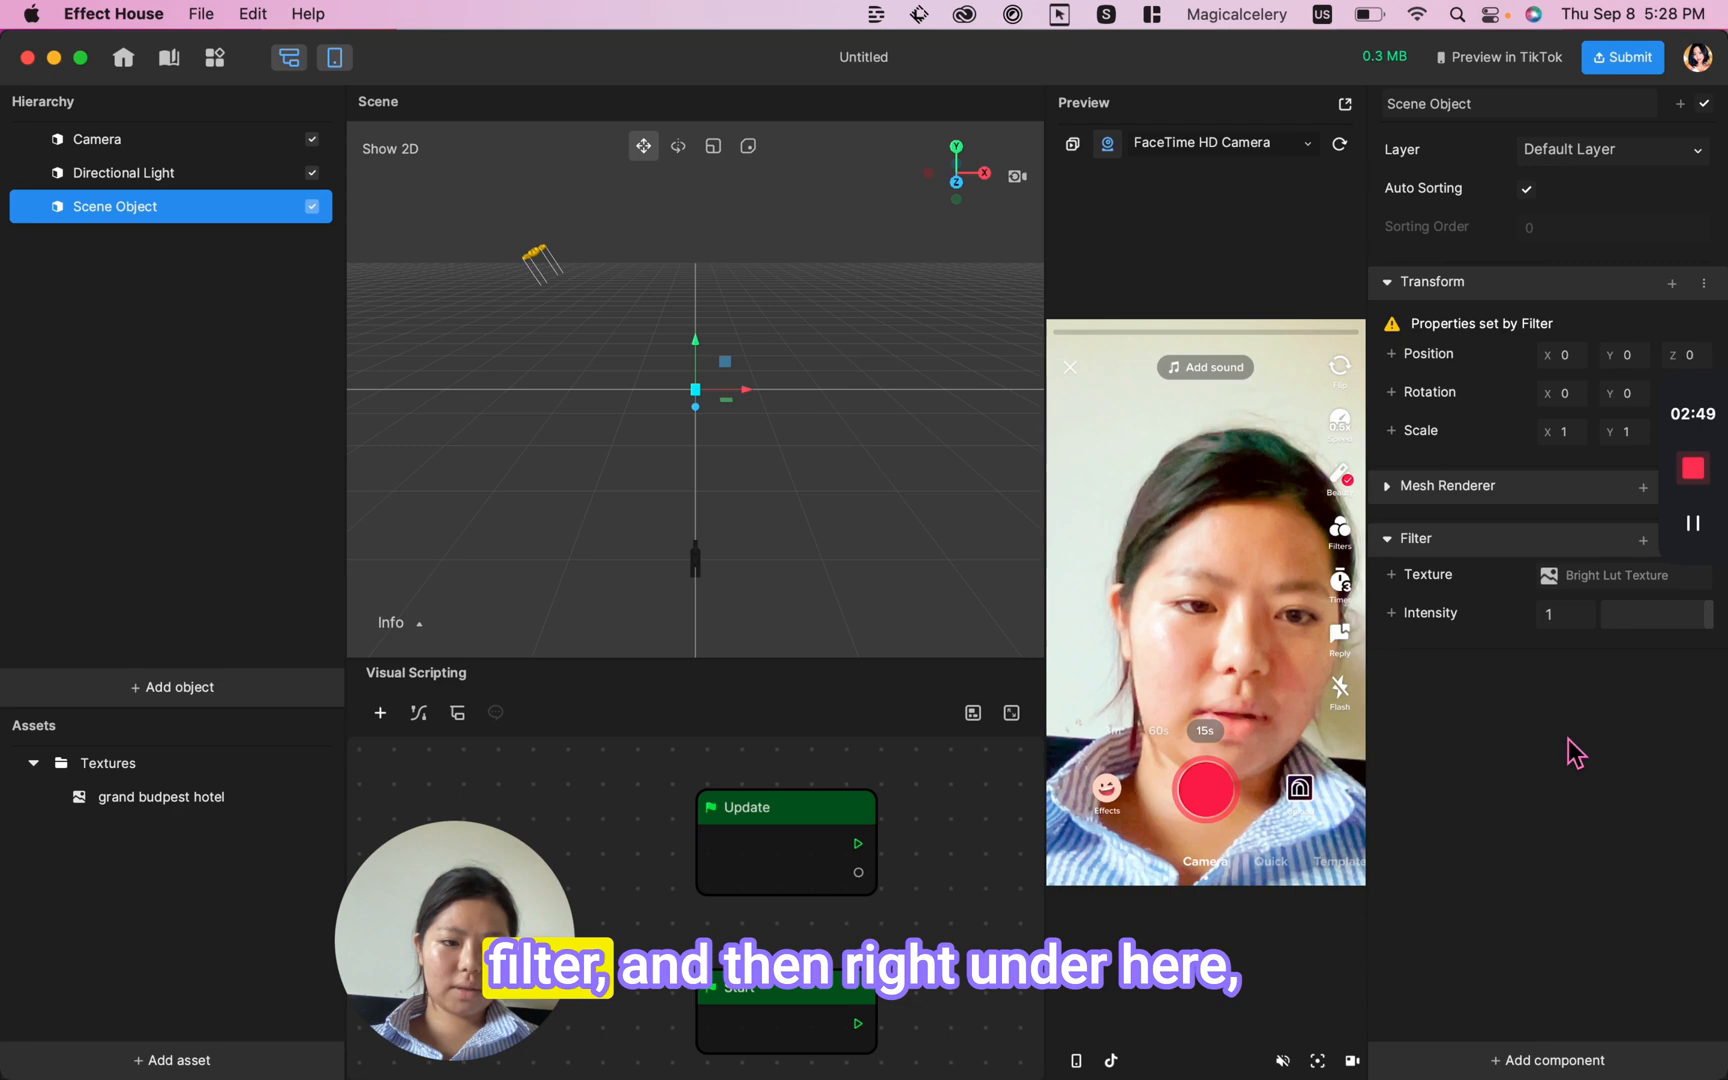
click(1608, 574)
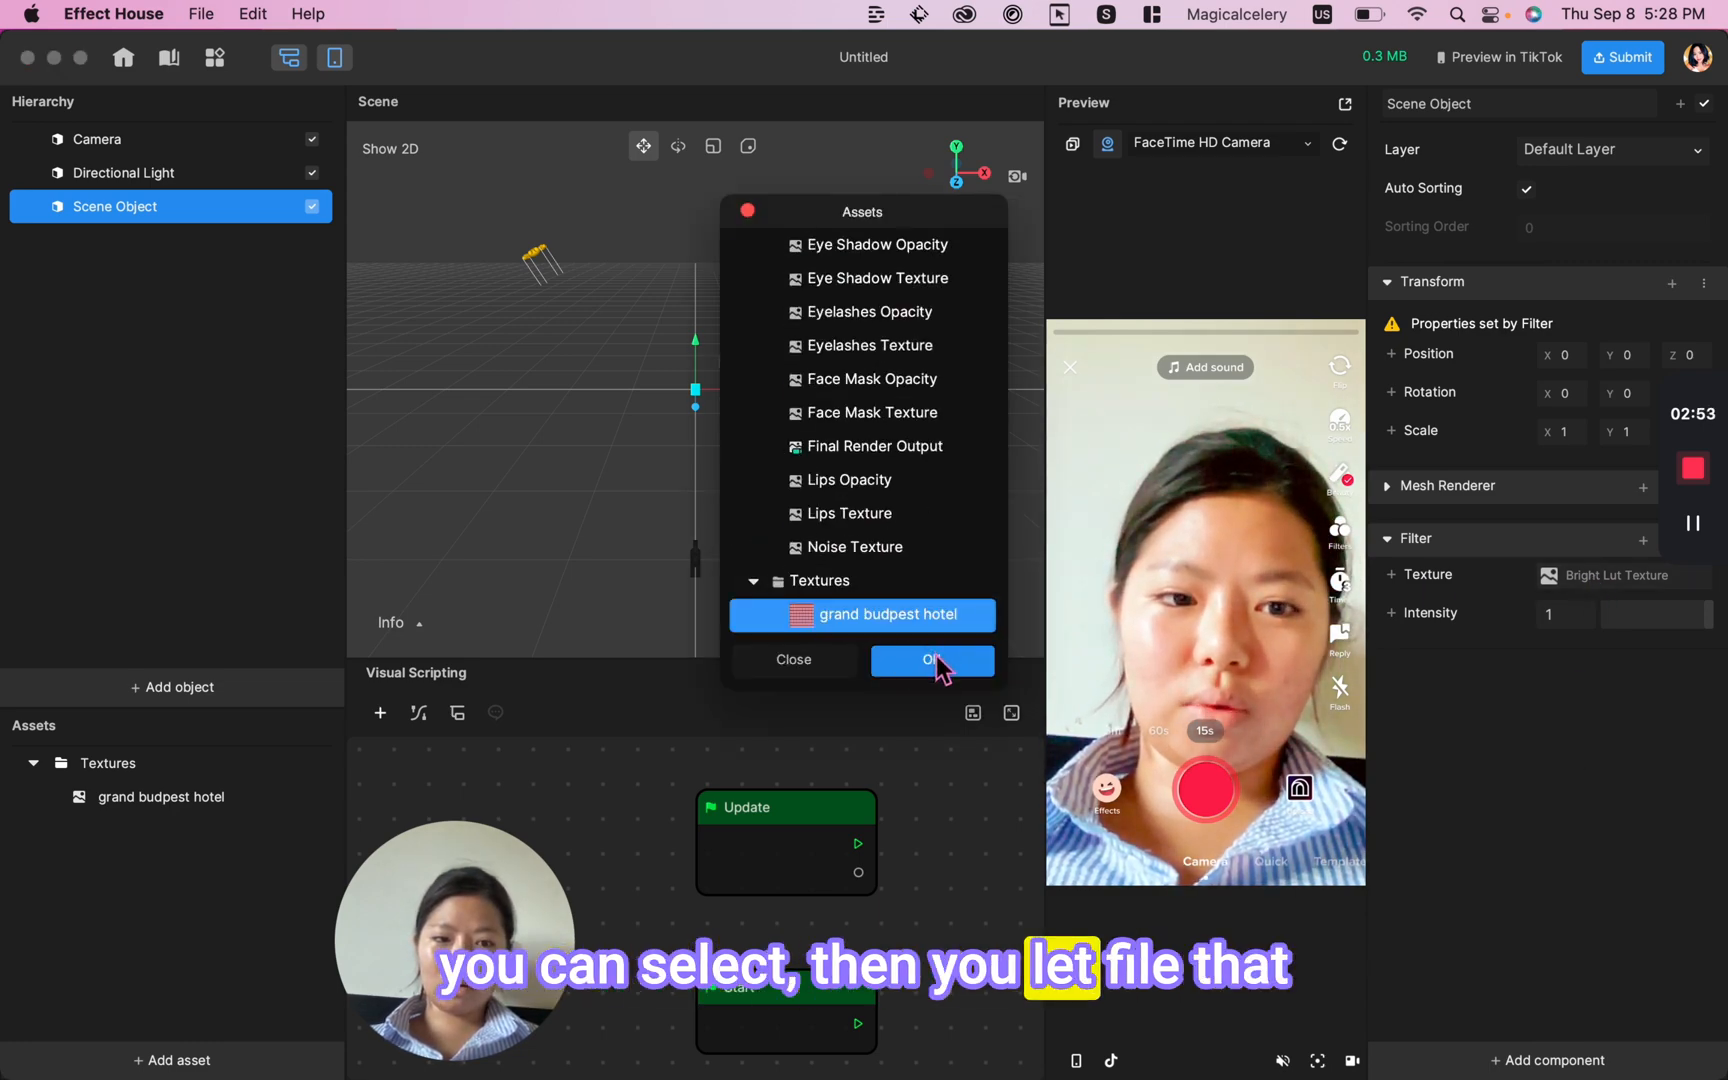
click(931, 659)
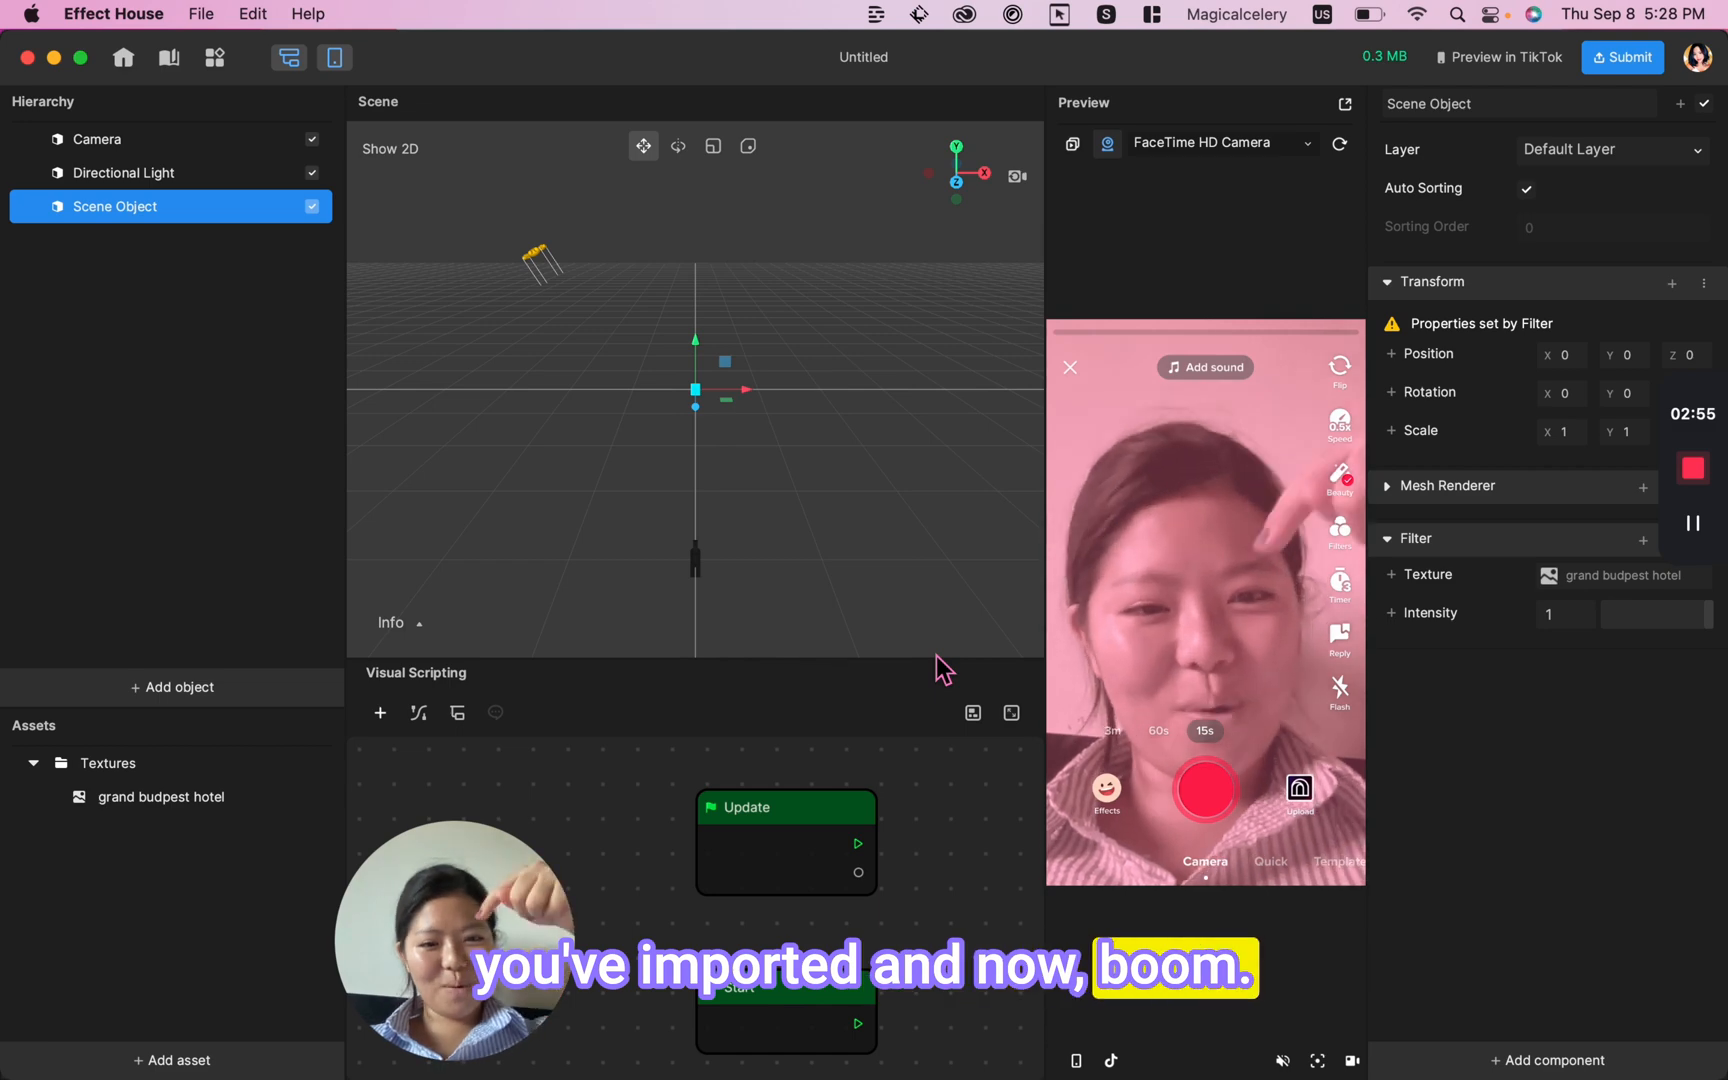